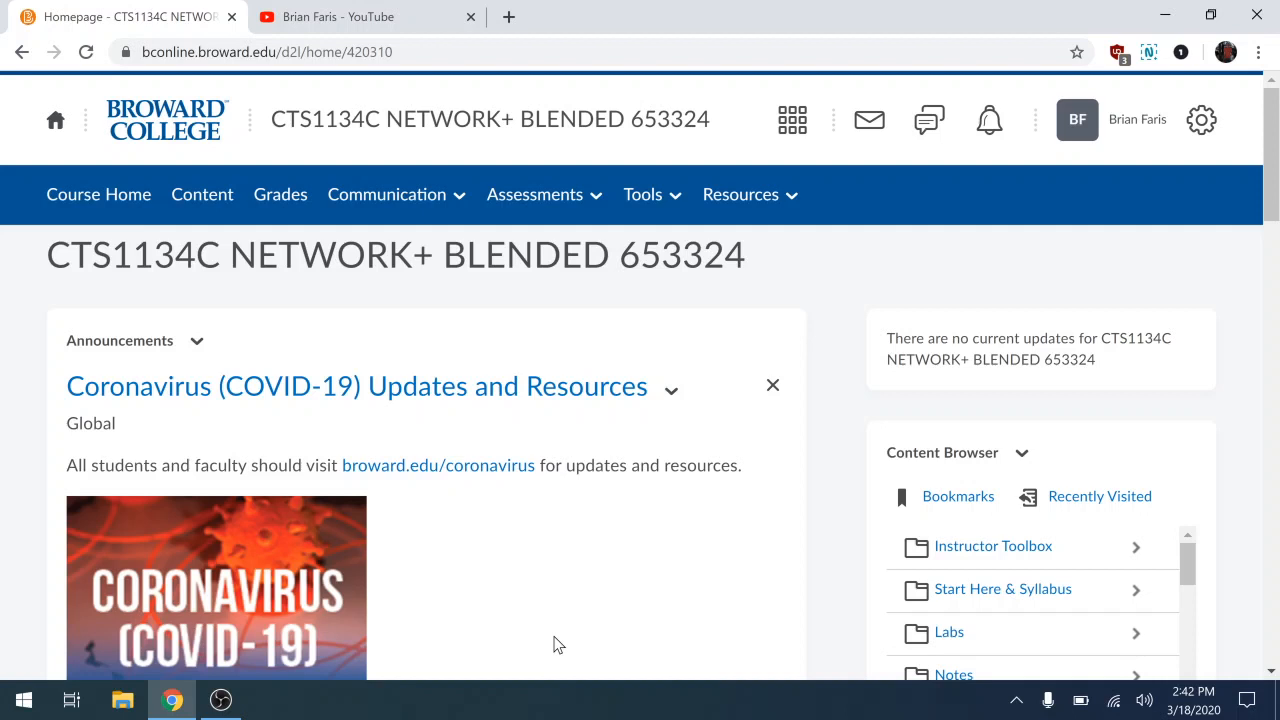
{"action": "mouse_move", "coordinate": [818, 424]}
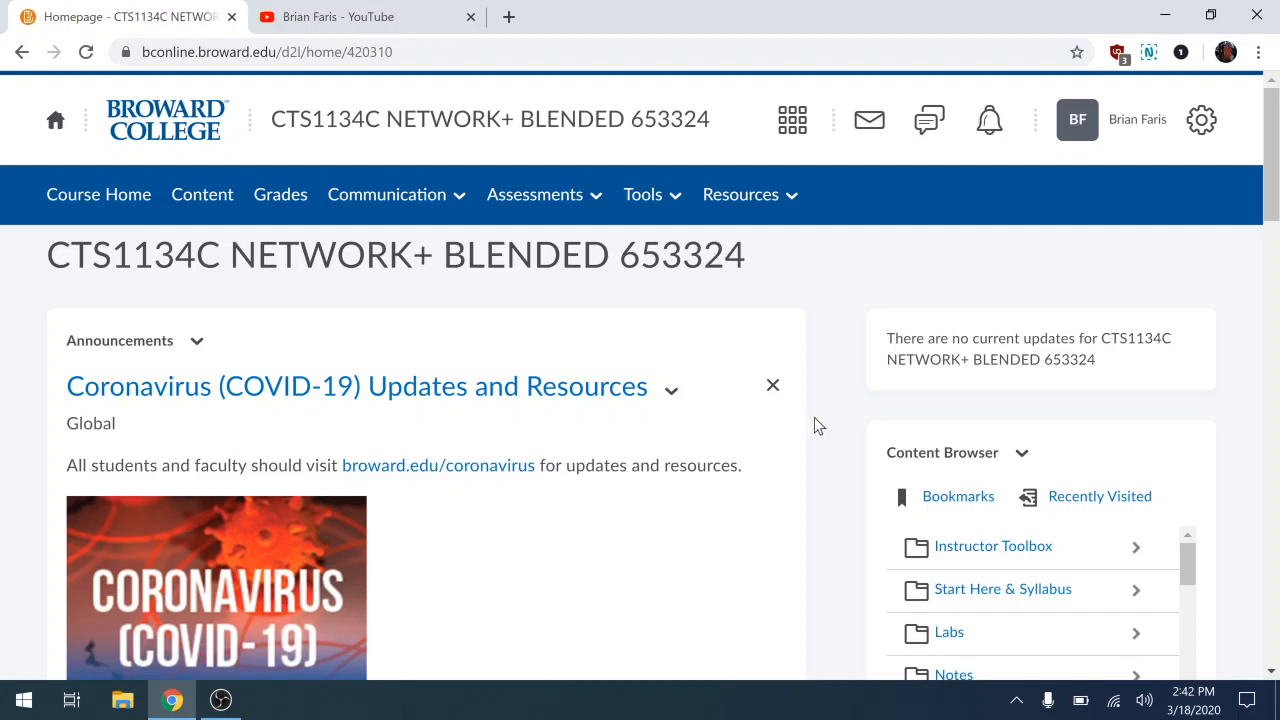
{"action": "mouse_move", "coordinate": [1230, 198]}
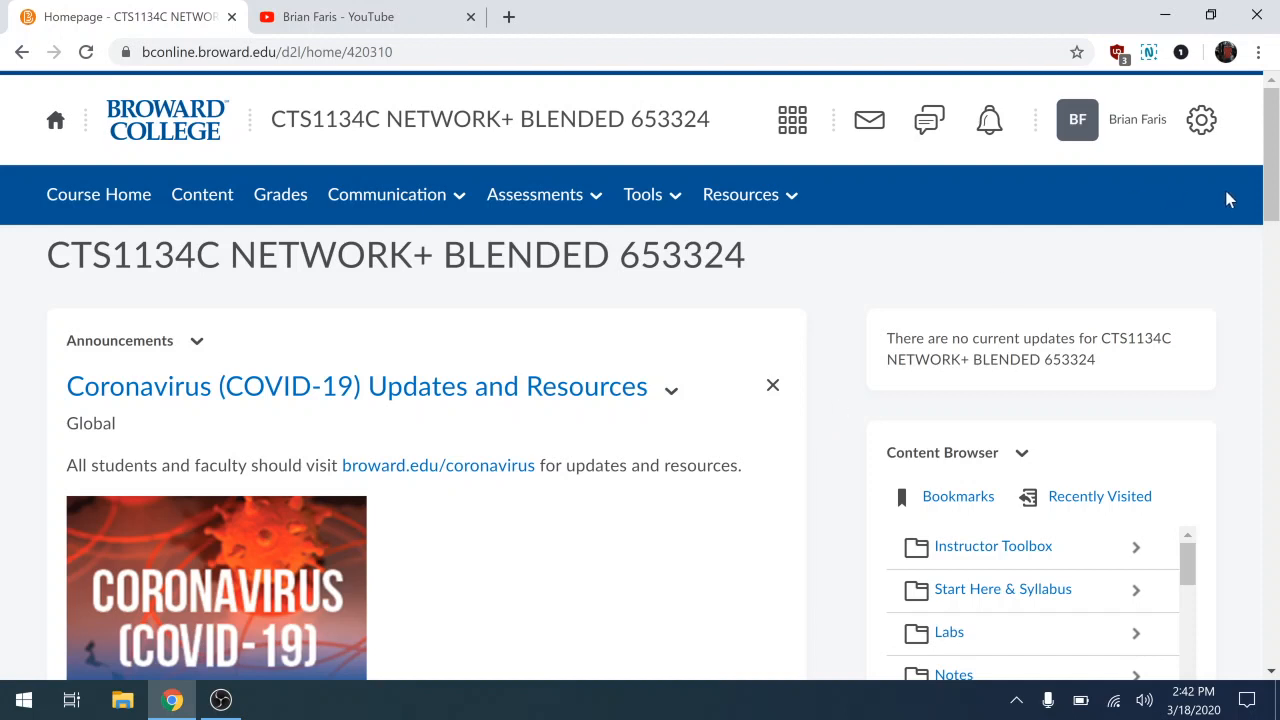
{"action": "mouse_move", "coordinate": [1260, 52]}
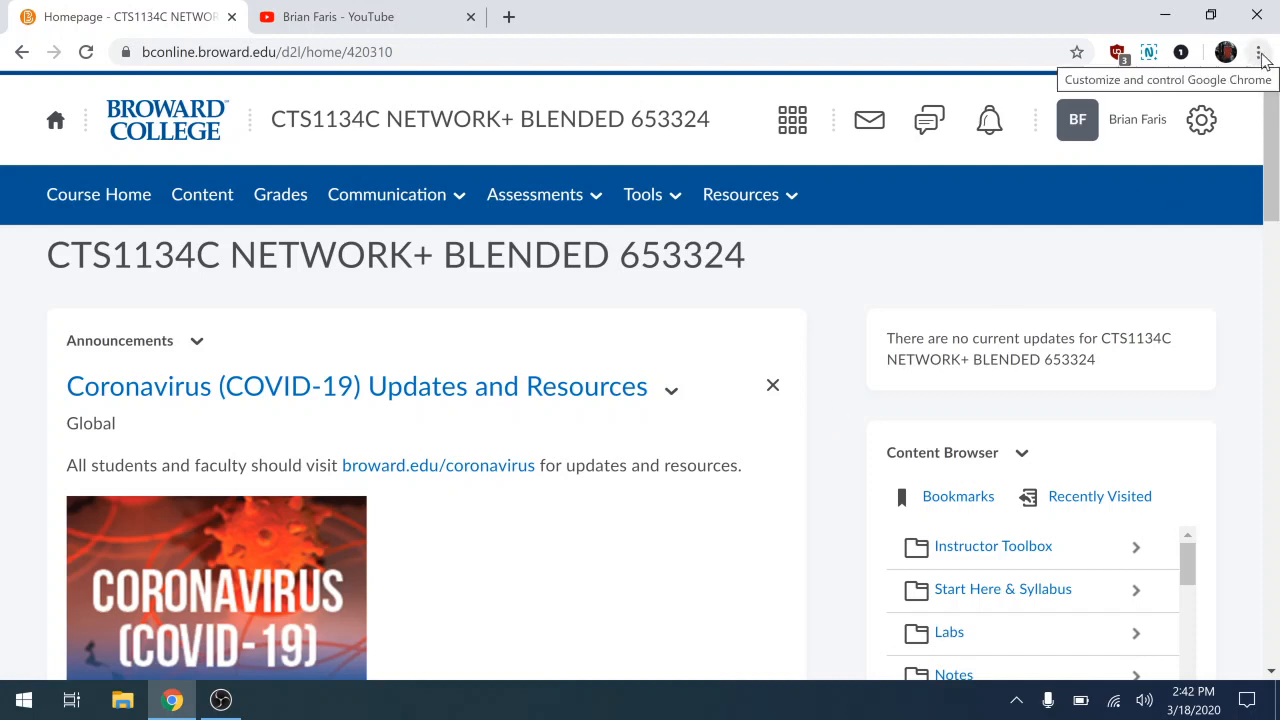
{"action": "mouse_move", "coordinate": [1260, 52]}
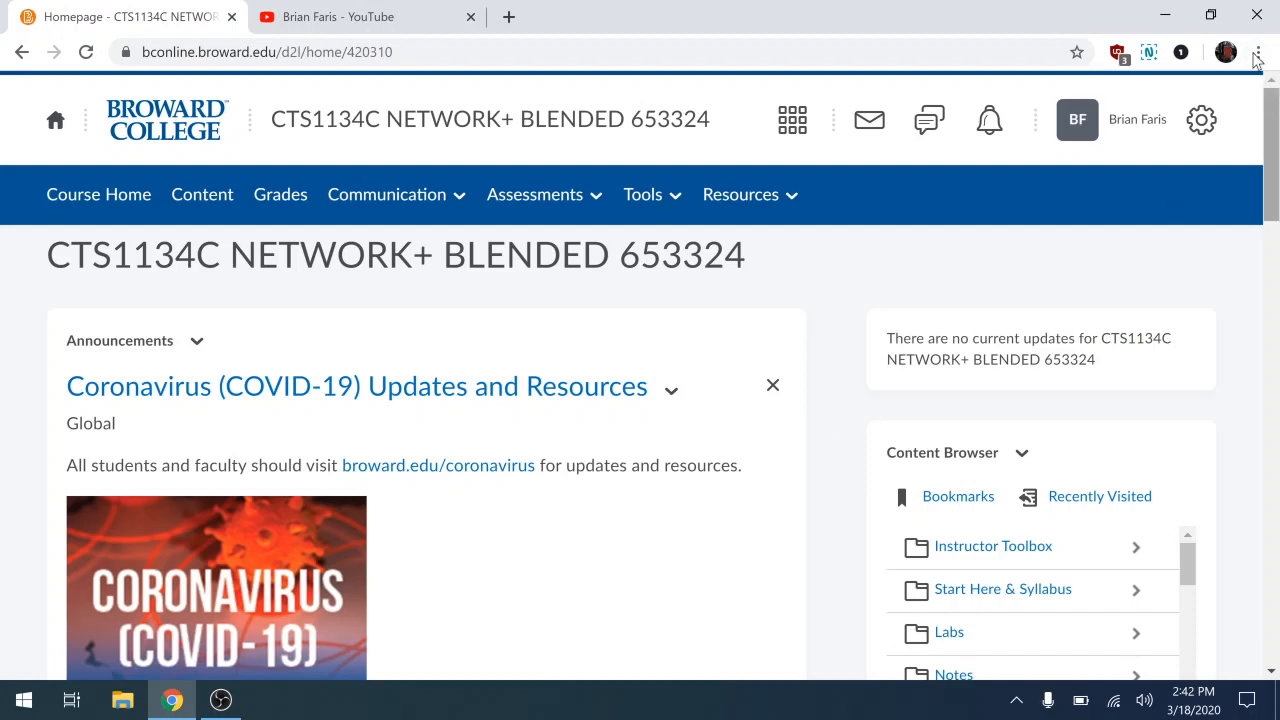
{"action": "left_click", "coordinate": [1256, 52]}
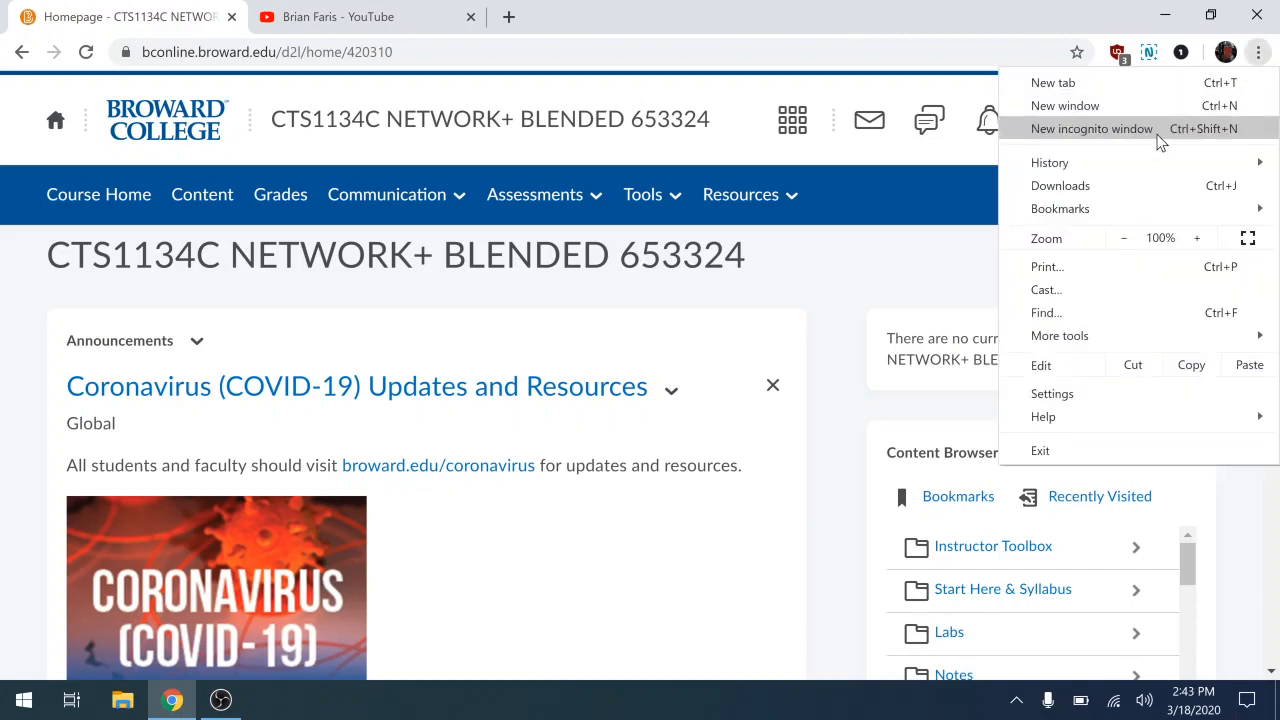
{"action": "left_click", "coordinate": [1092, 128]}
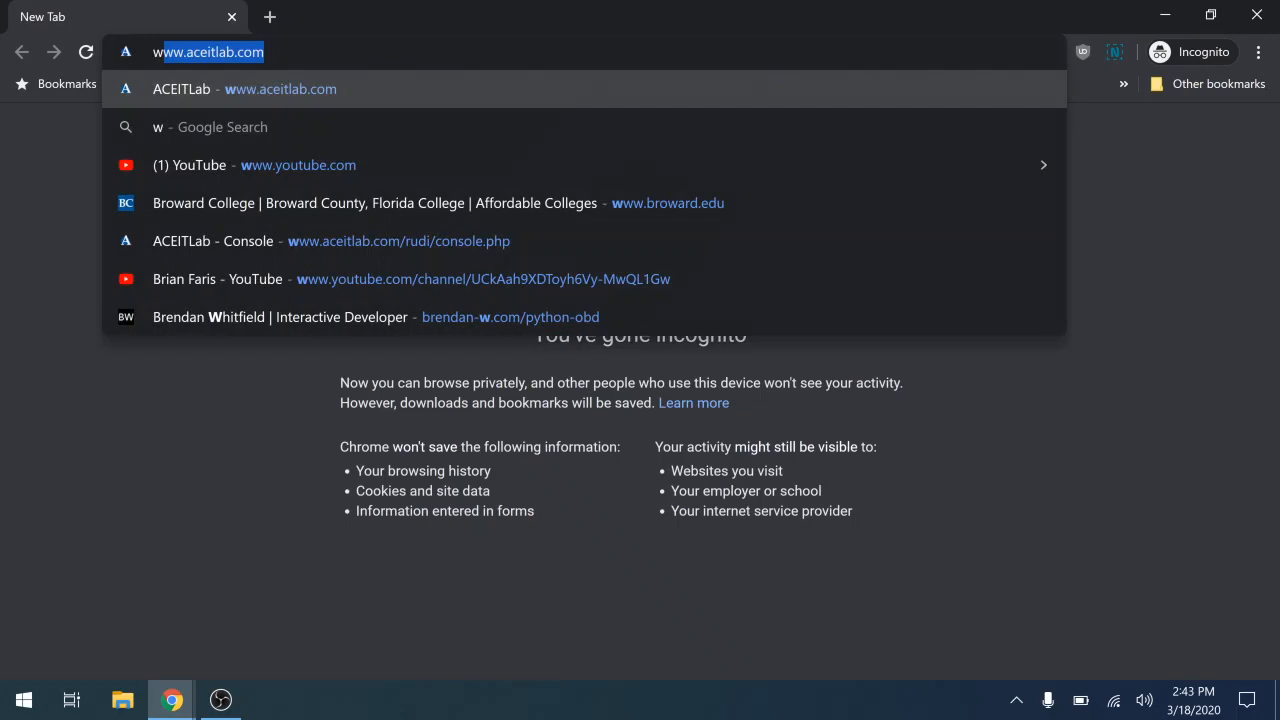
{"action": "type", "text": "www.ac"}
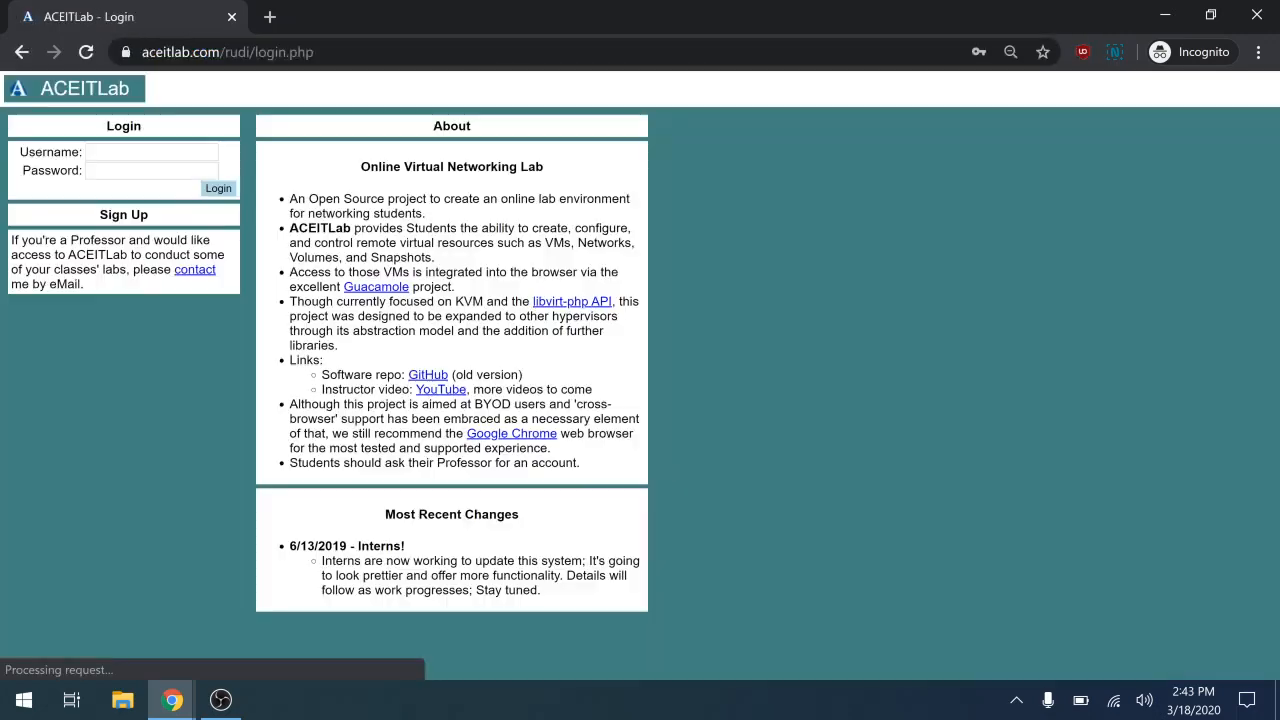
- Log in to ACEITLab with the 'cts' account username and password
{"action": "left_click", "coordinate": [150, 152]}
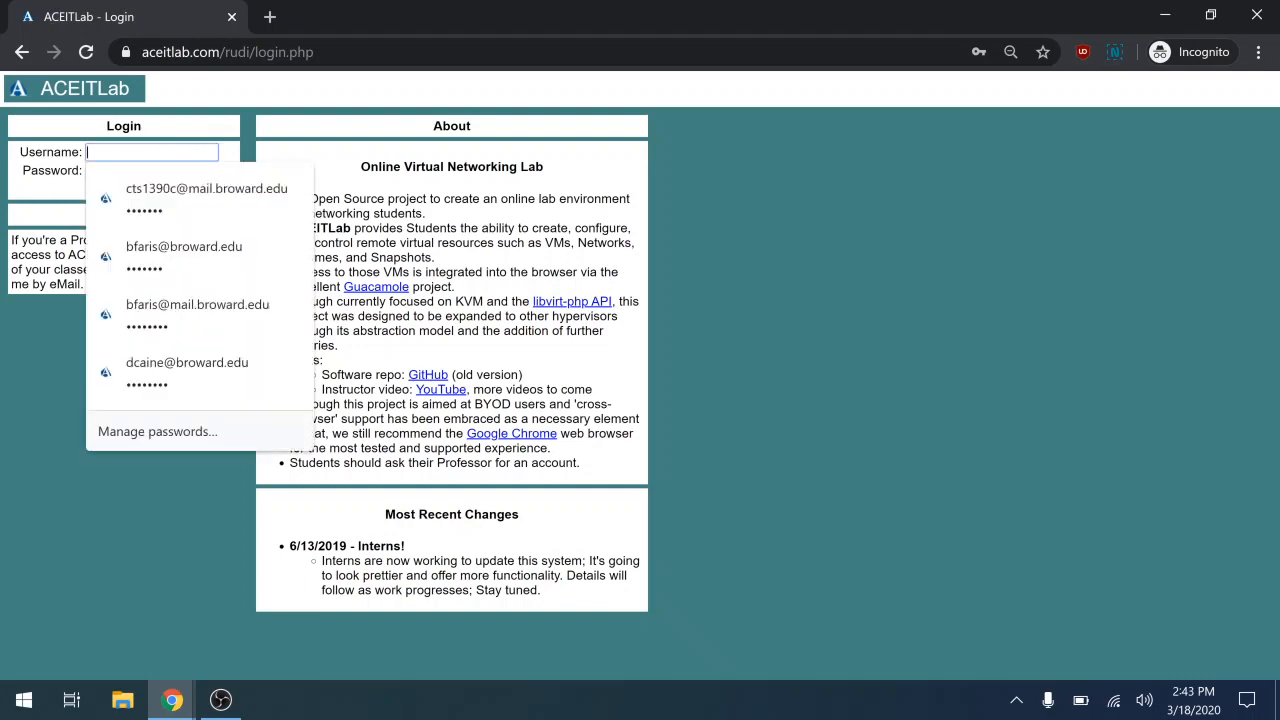
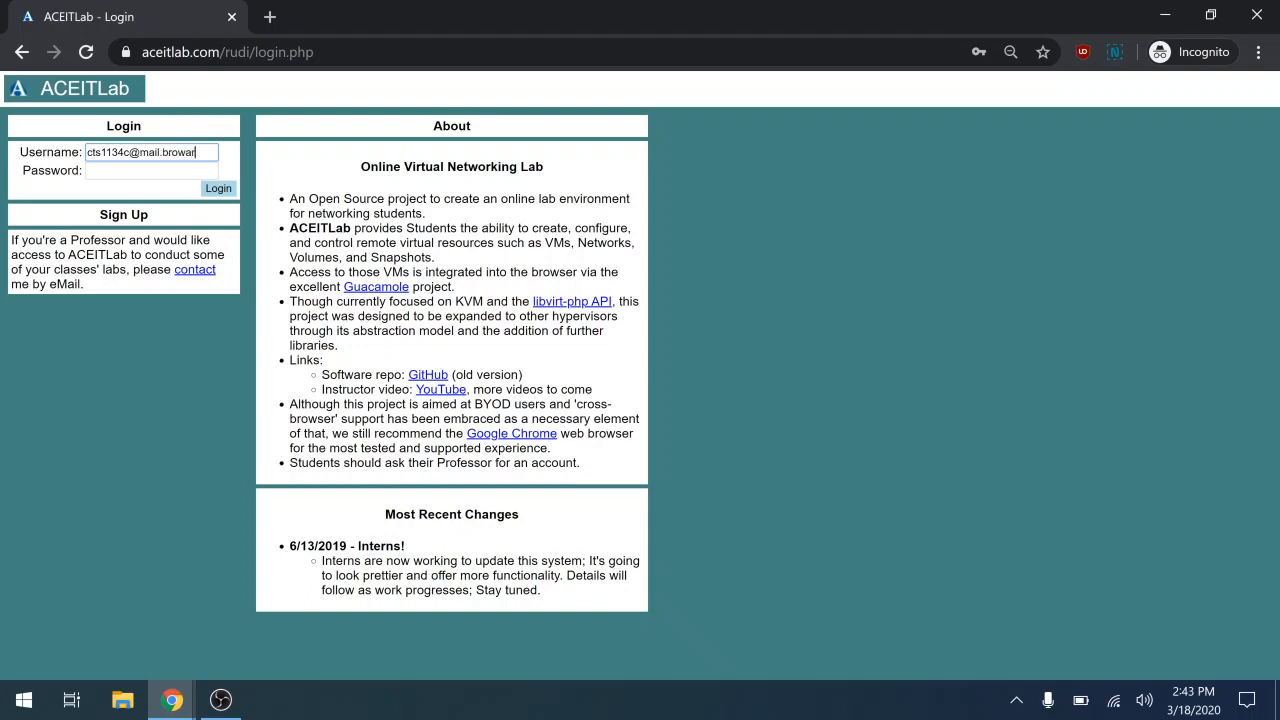
{"action": "left_click", "coordinate": [150, 170]}
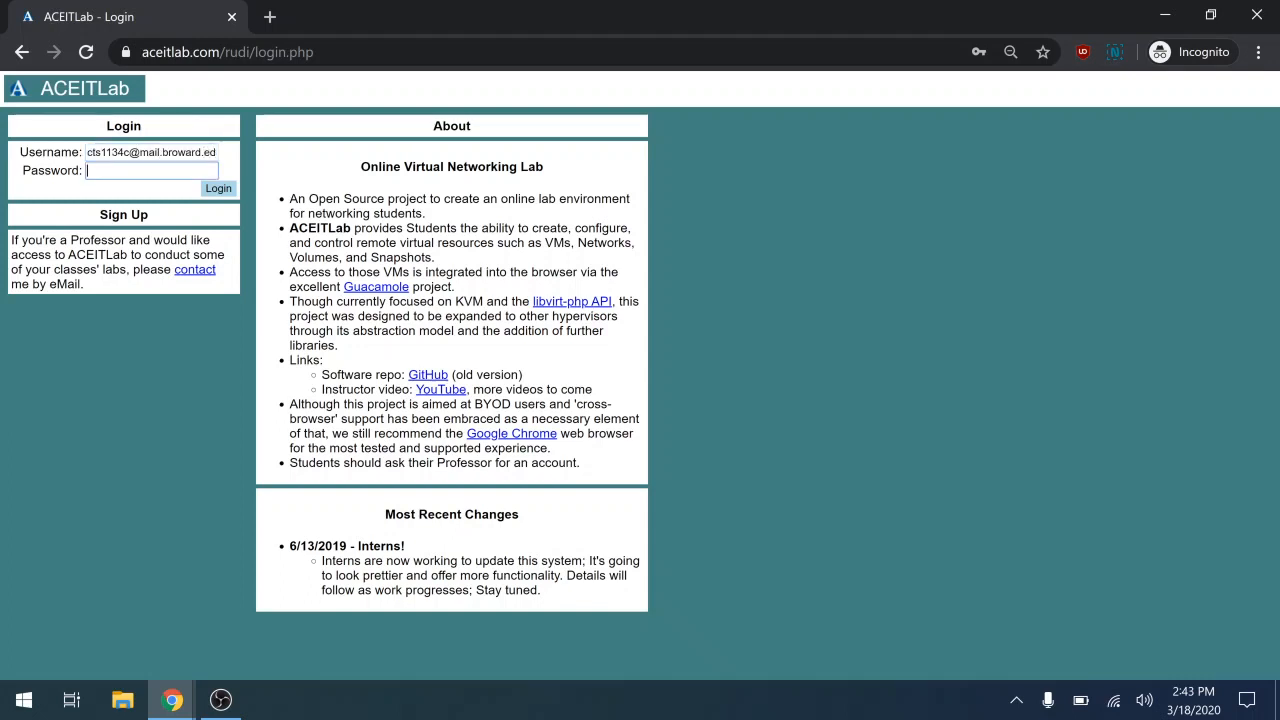
{"action": "type", "text": "password"}
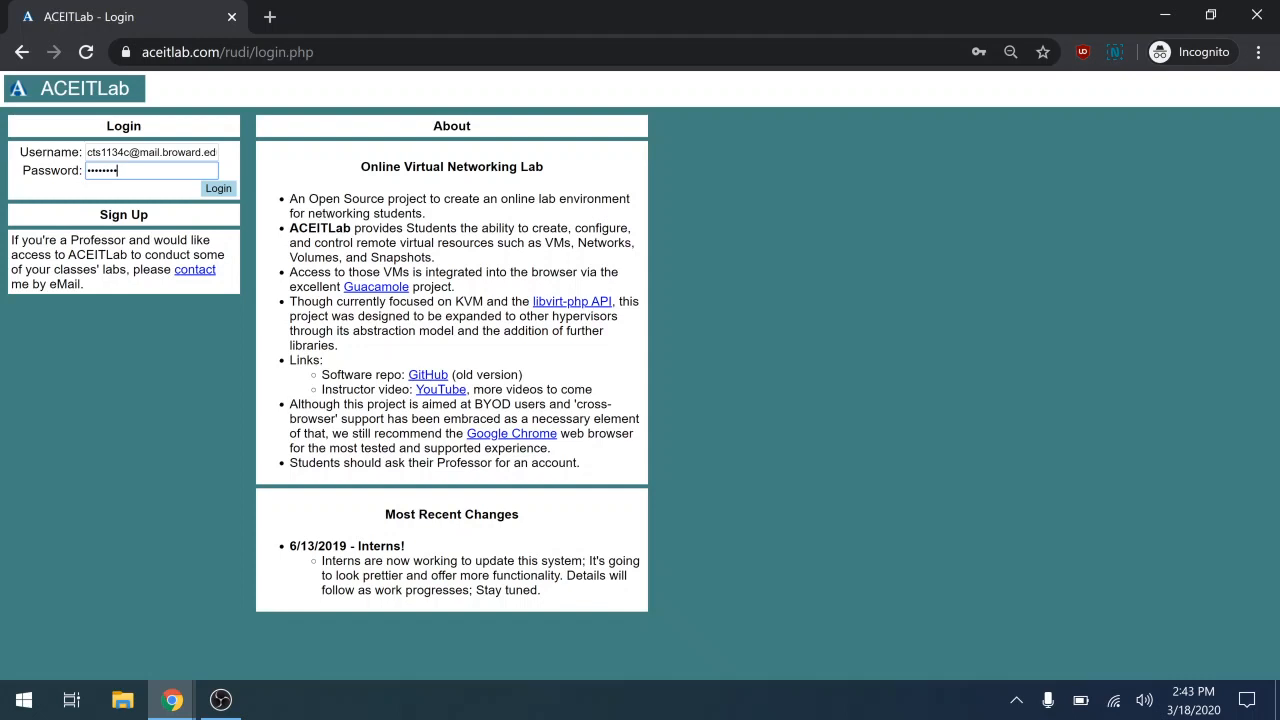
{"action": "left_click", "coordinate": [218, 188]}
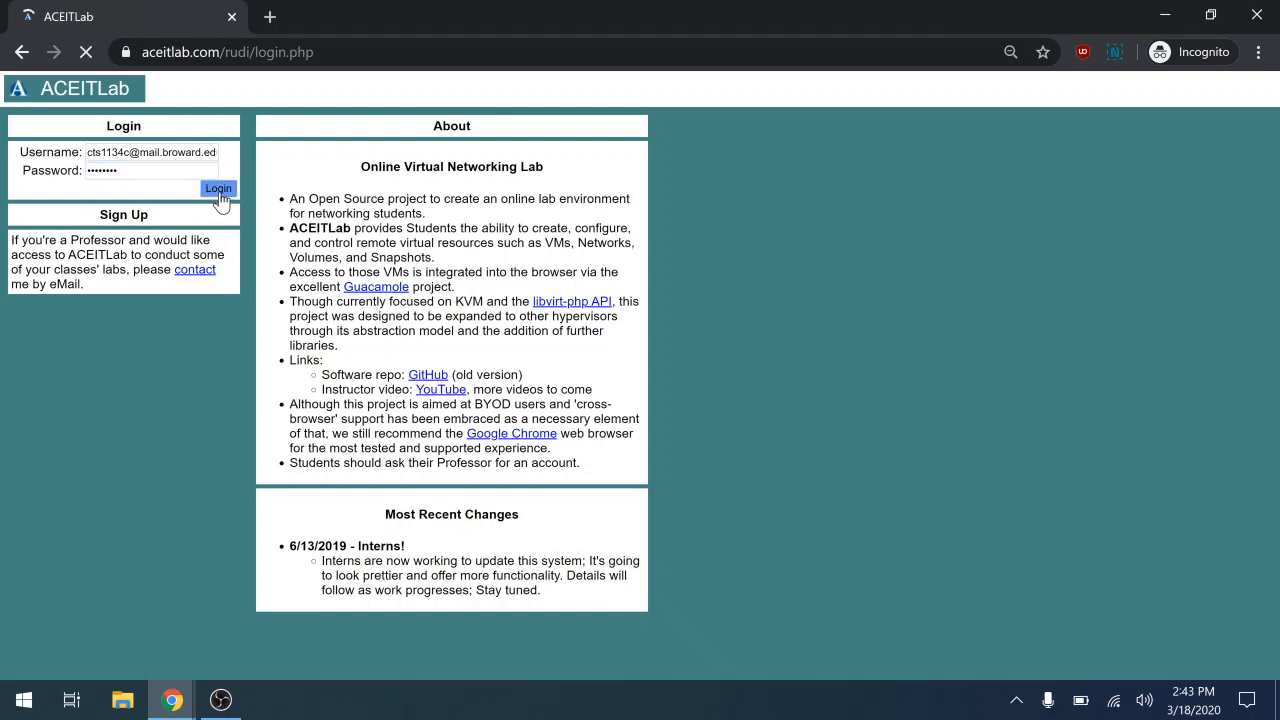
{"action": "left_click", "coordinate": [218, 188]}
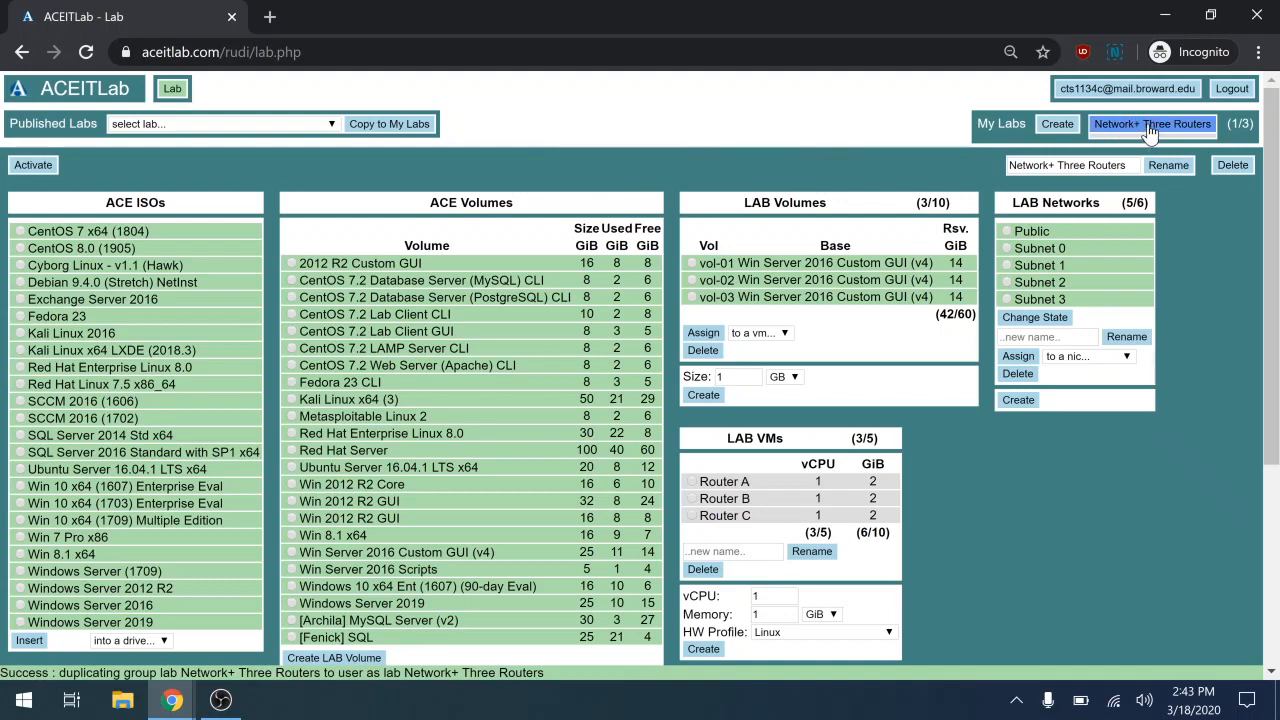
{"action": "mouse_move", "coordinate": [876, 142]}
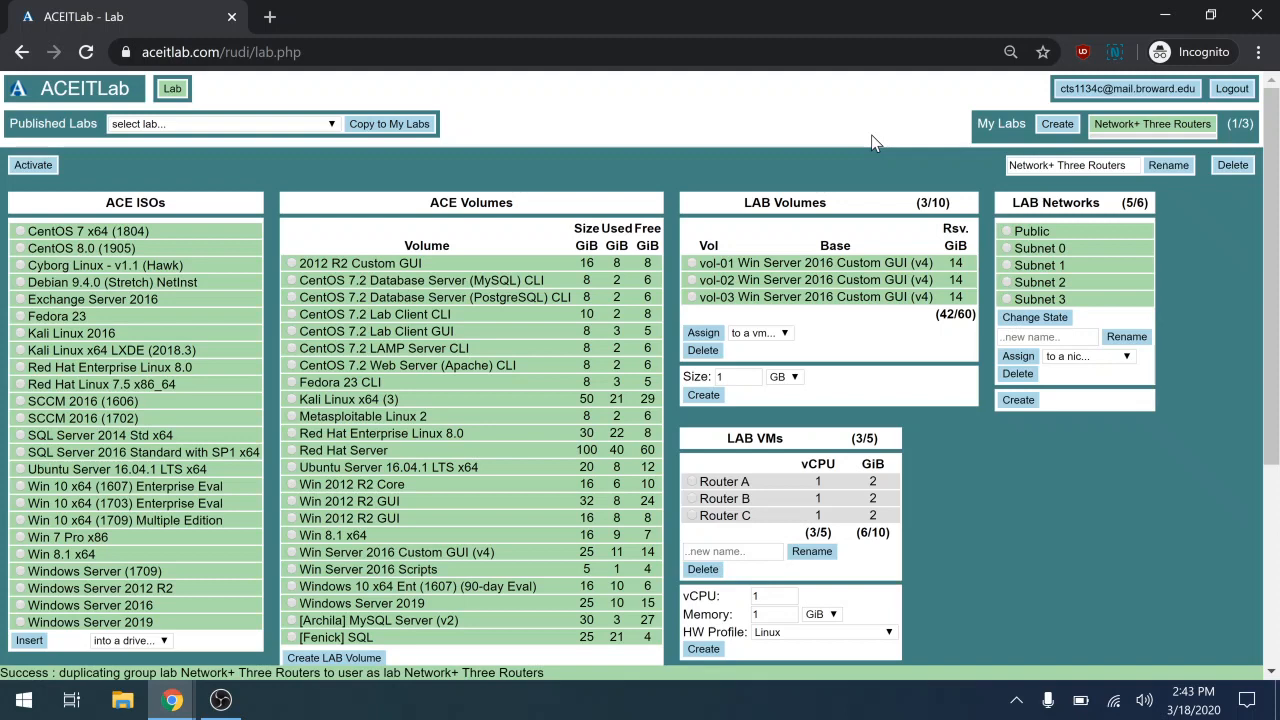
{"action": "mouse_move", "coordinate": [280, 136]}
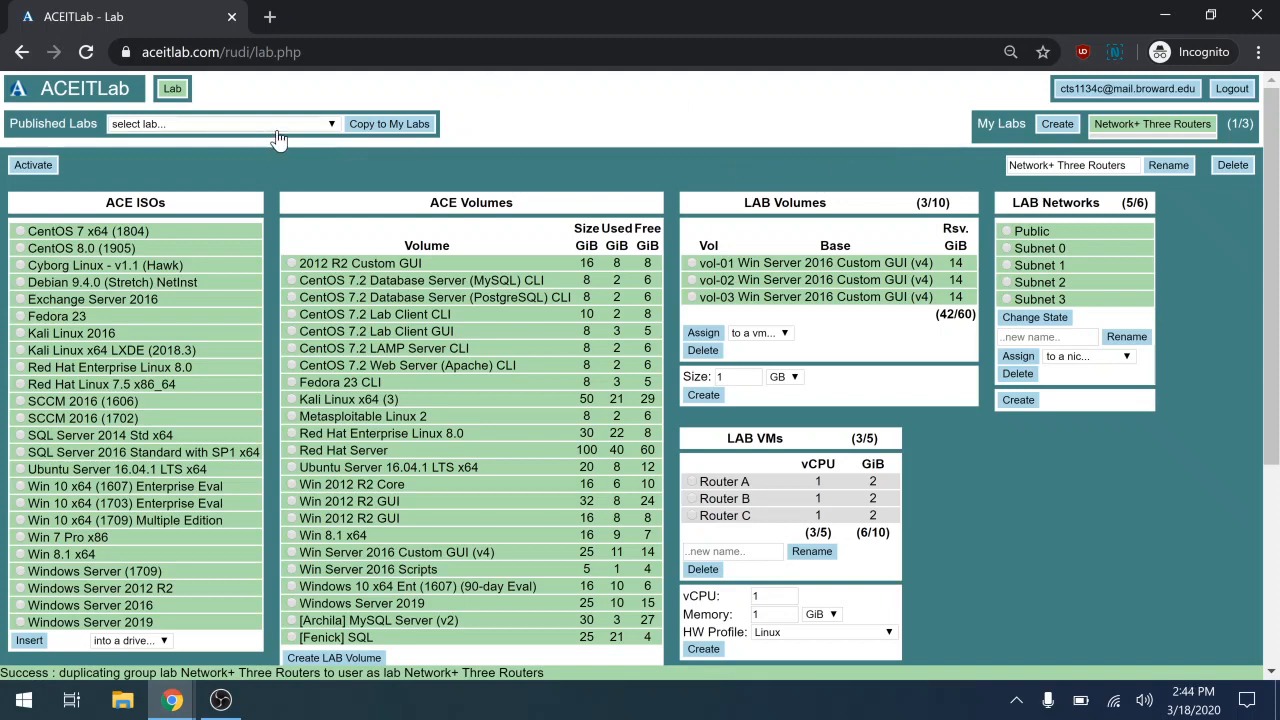
- Activate the Network+ Three Routers lab so Router A, B and C panels appear
{"action": "left_click", "coordinate": [32, 164]}
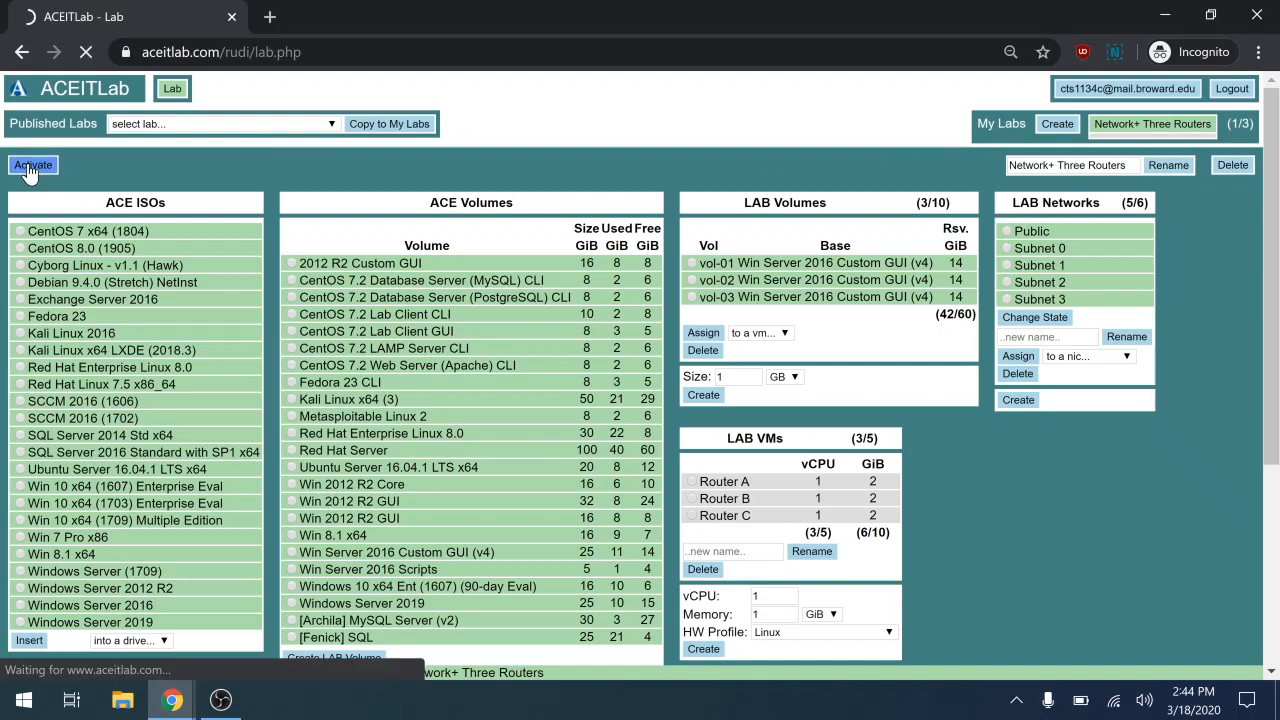
{"action": "left_click", "coordinate": [32, 164]}
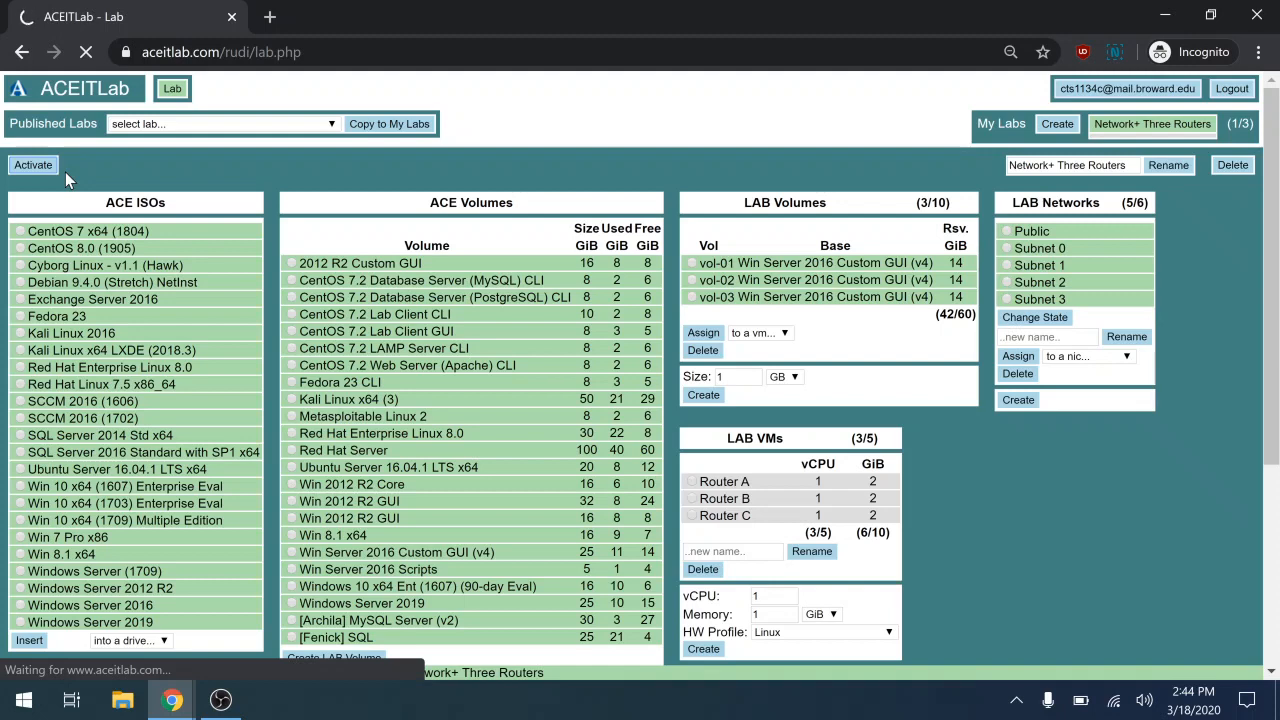
{"action": "left_click", "coordinate": [32, 164]}
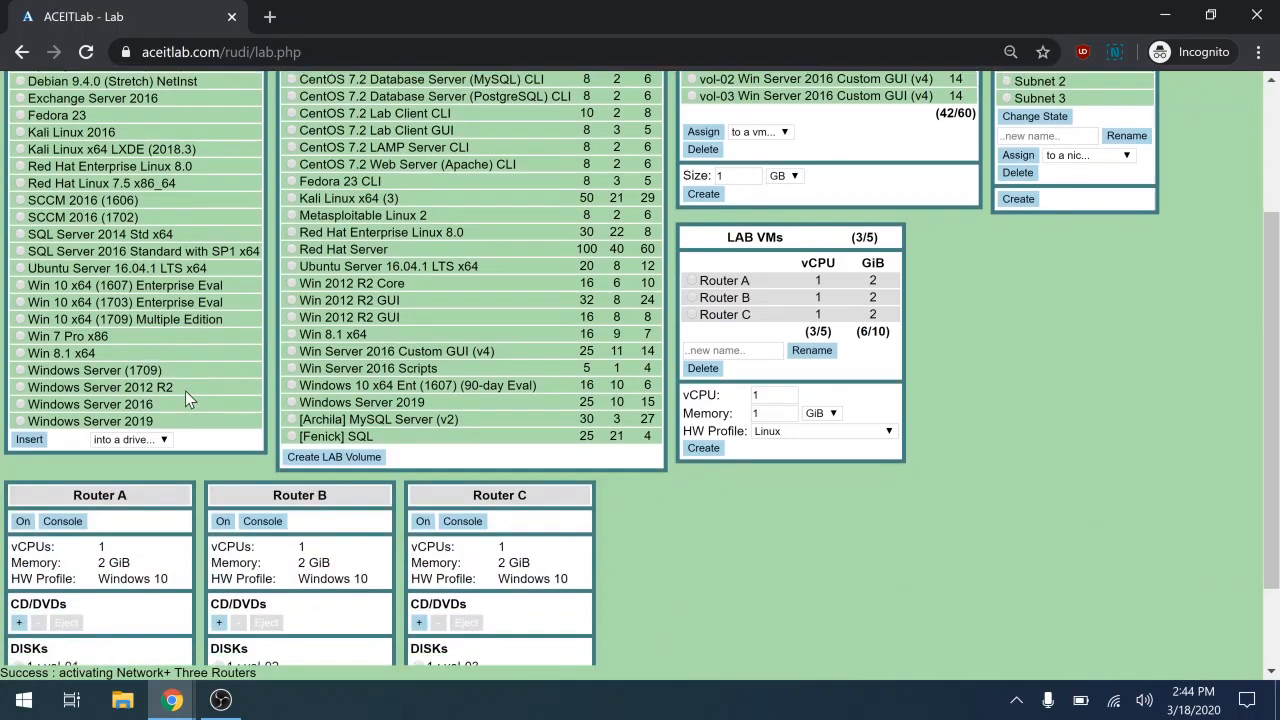
- Scroll down the lab page to the Router A panel
{"action": "scroll", "scroll_direction": "down", "scroll_amount": 3}
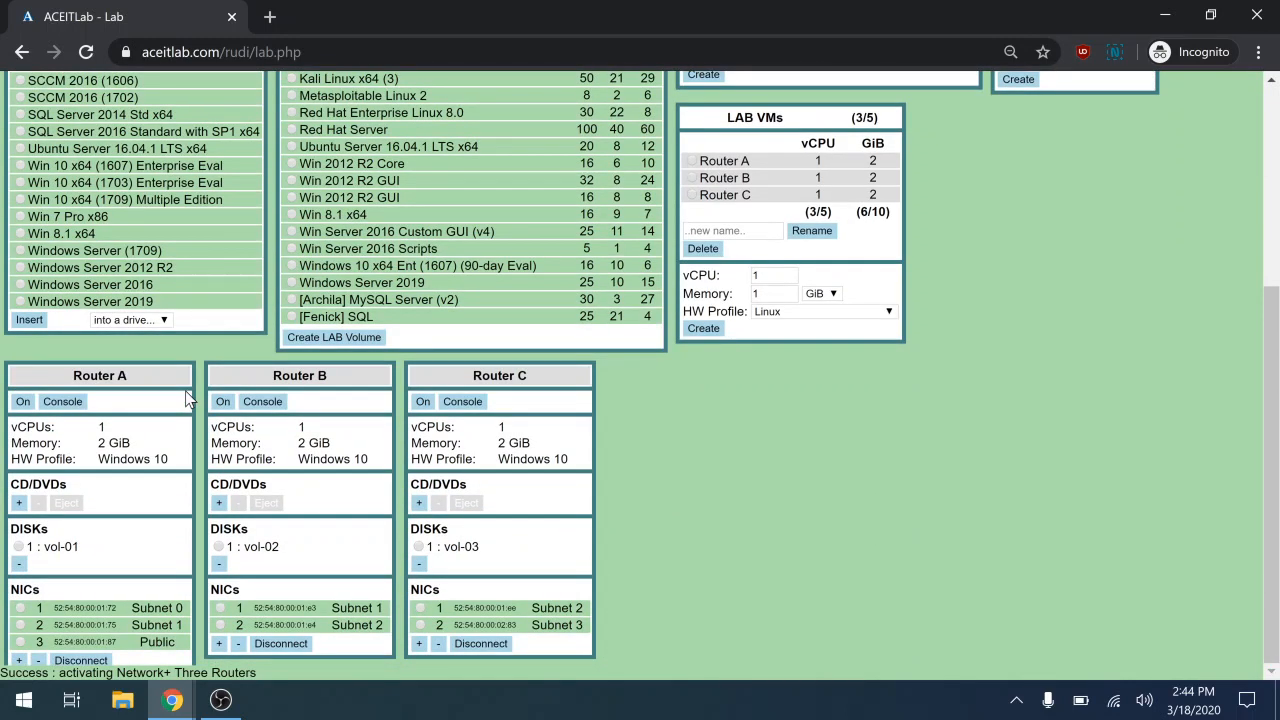
{"action": "mouse_move", "coordinate": [82, 356]}
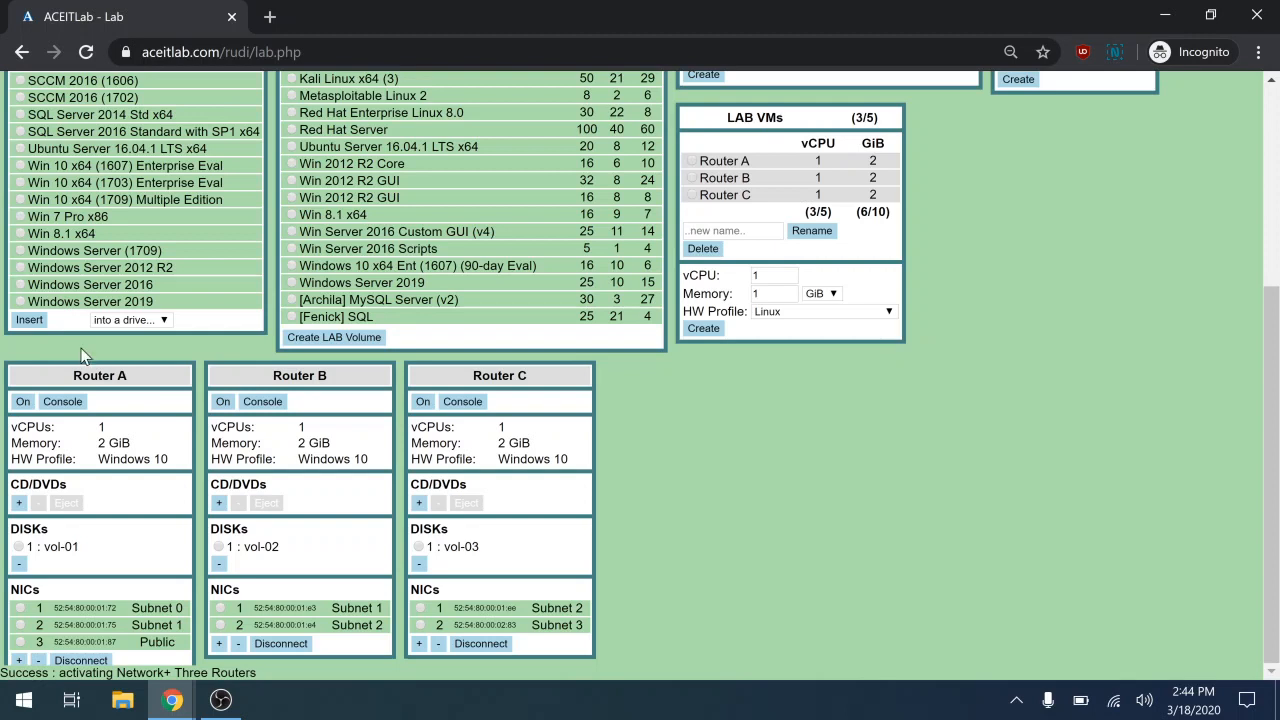
{"action": "mouse_move", "coordinate": [336, 410]}
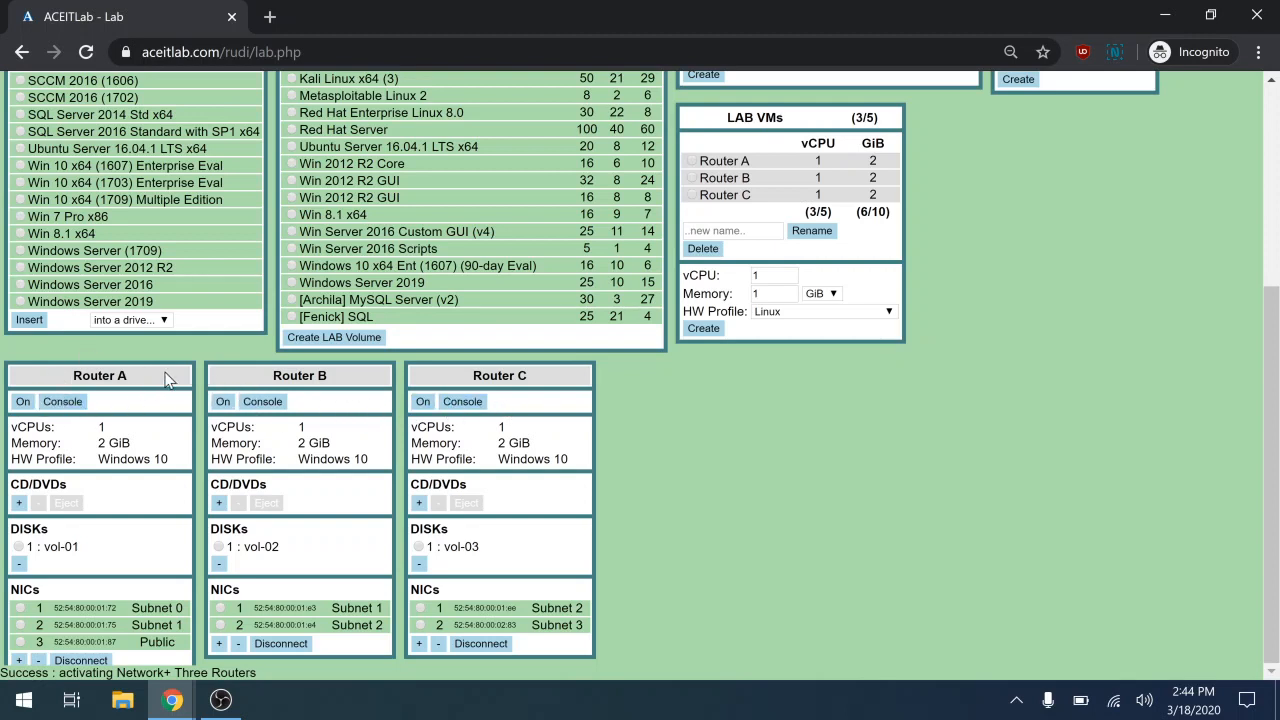
{"action": "mouse_move", "coordinate": [472, 380]}
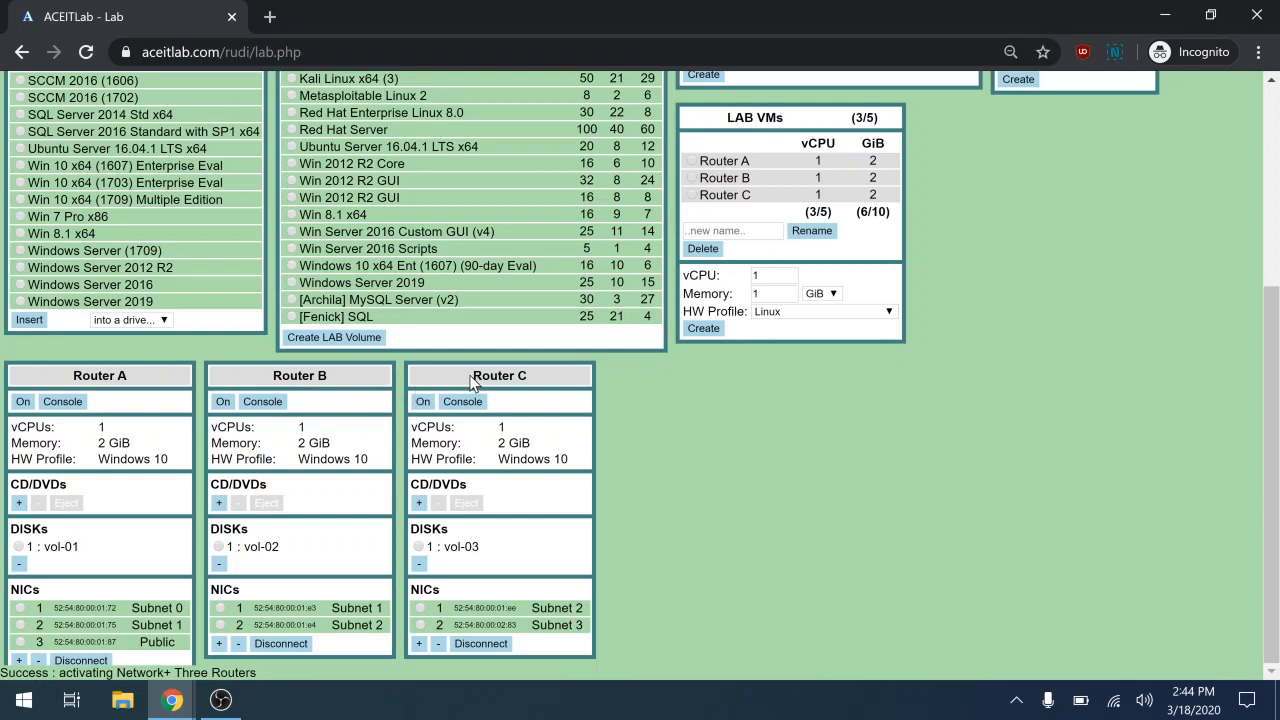
{"action": "mouse_move", "coordinate": [472, 382]}
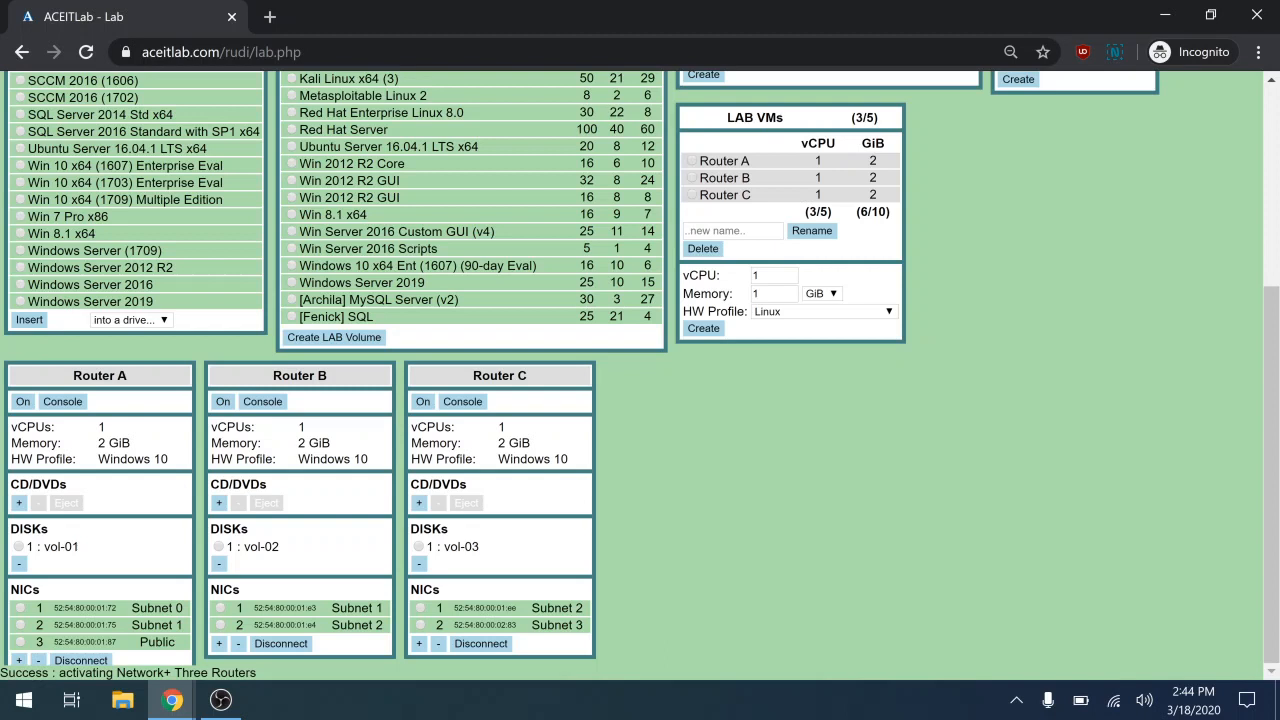
{"action": "mouse_move", "coordinate": [62, 400]}
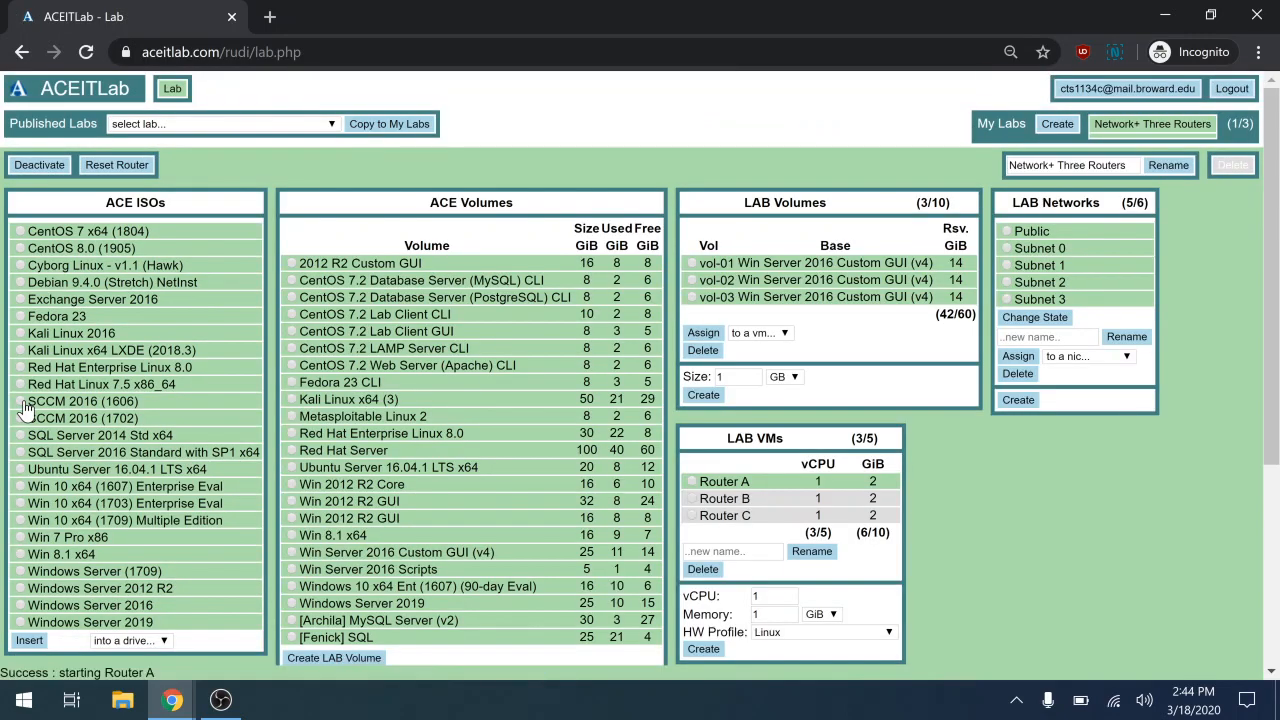
- Power on Router B and Router C from their lab panels
{"action": "scroll", "scroll_direction": "down", "scroll_amount": 3}
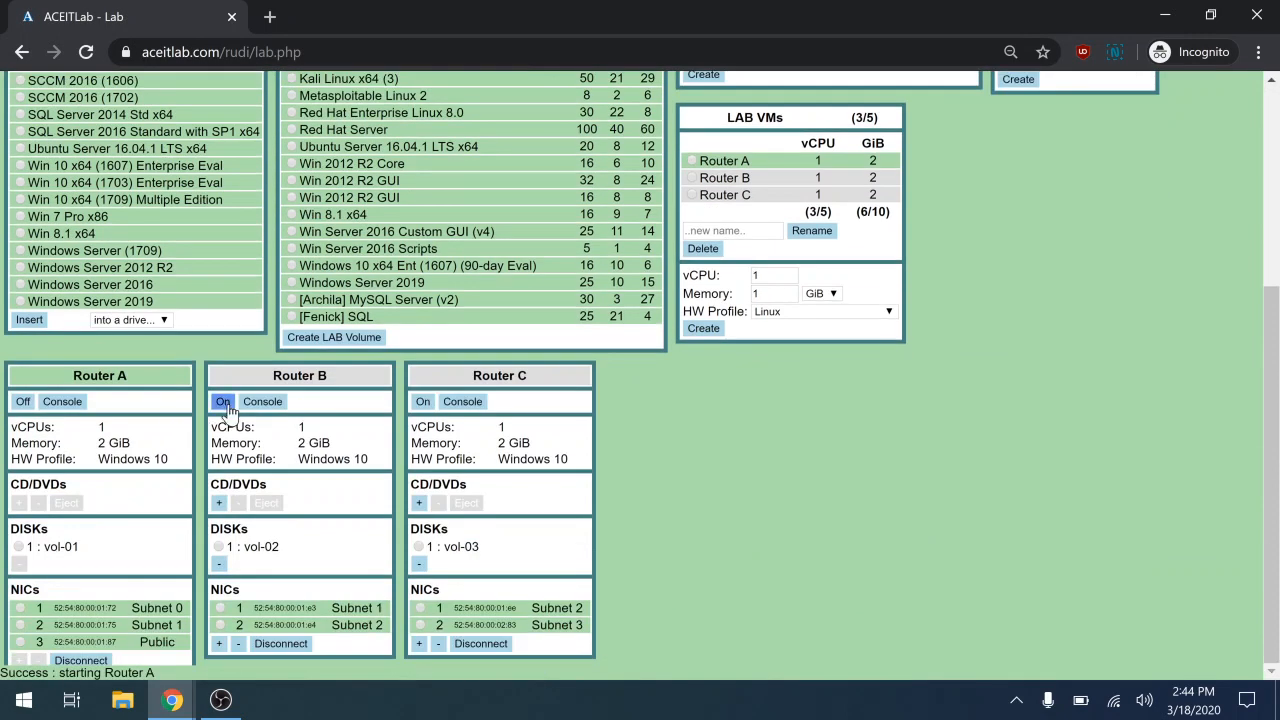
{"action": "left_click", "coordinate": [224, 400]}
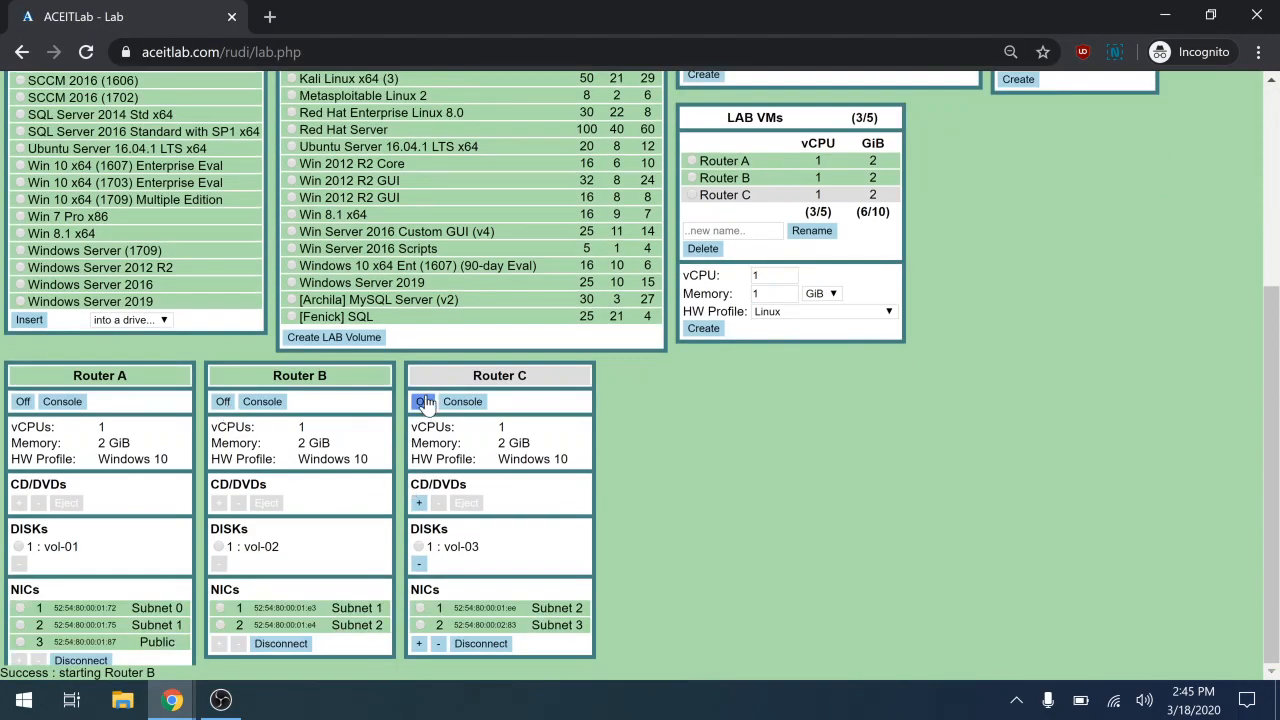
{"action": "left_click", "coordinate": [424, 400]}
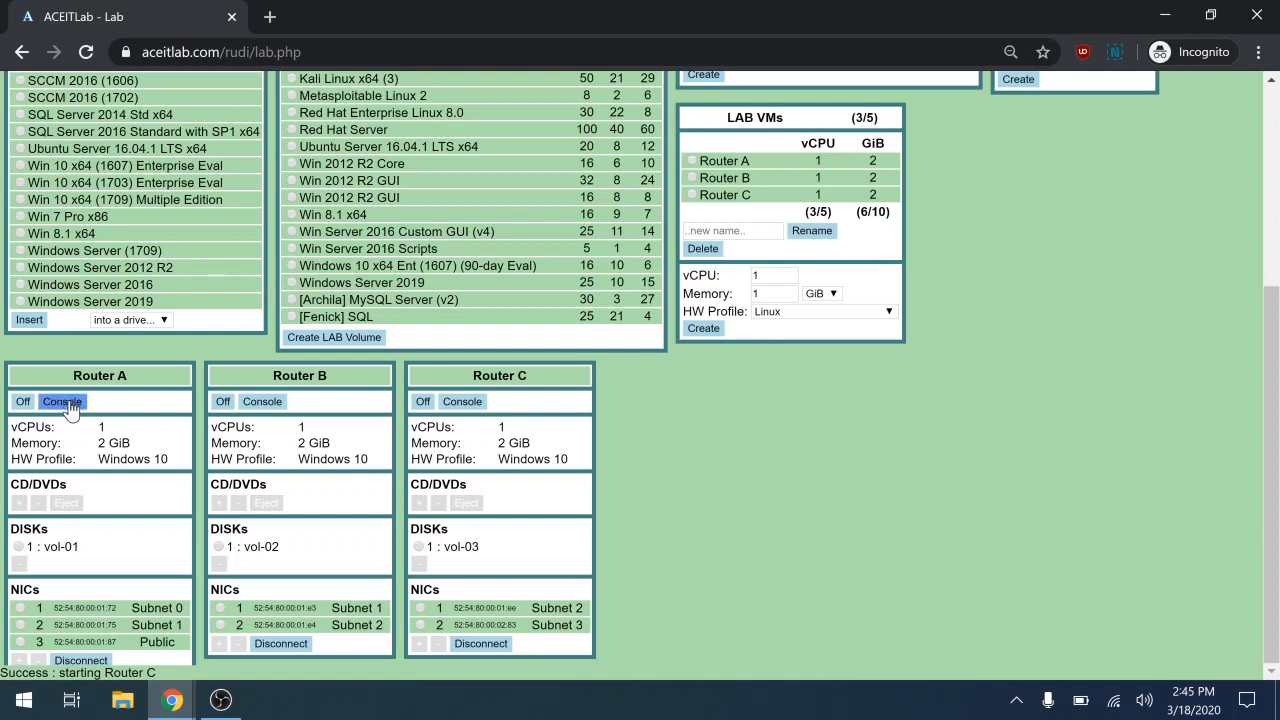
- Open Router A's remote console and switch between the Router A, B and C views as they boot
{"action": "left_click", "coordinate": [60, 400]}
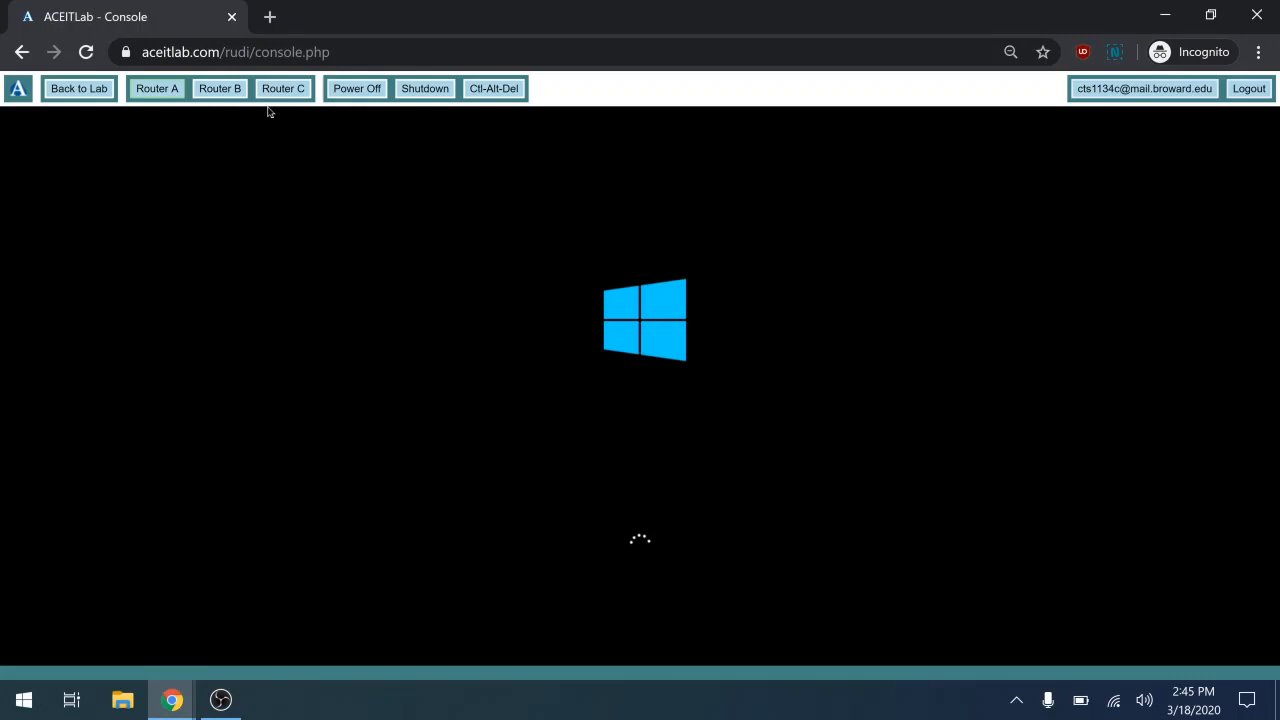
{"action": "left_click", "coordinate": [220, 88]}
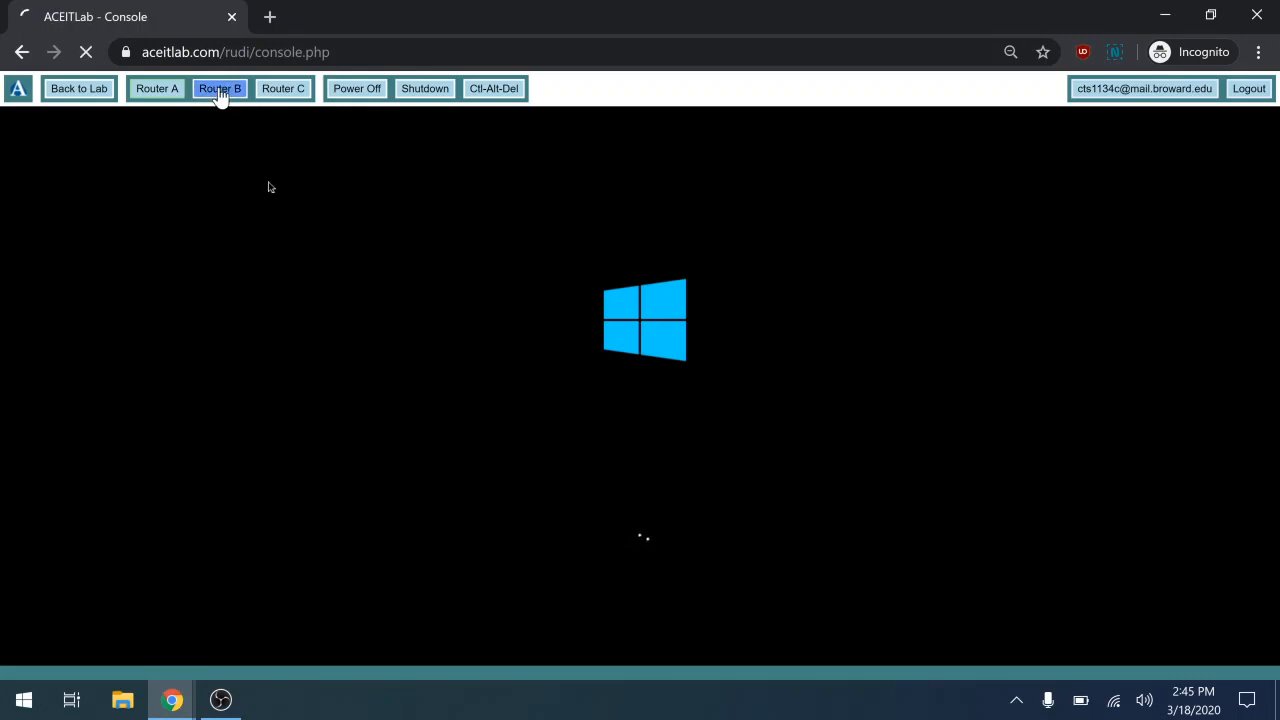
{"action": "left_click", "coordinate": [284, 88]}
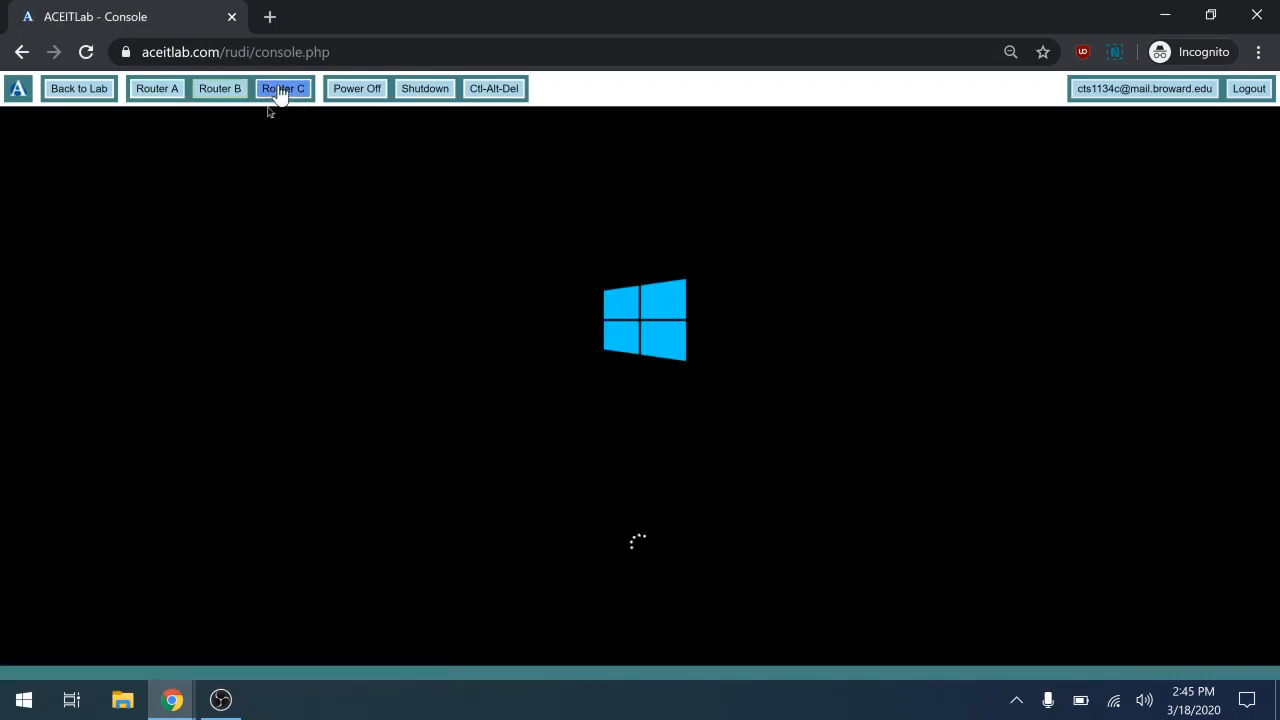
{"action": "left_click", "coordinate": [156, 88]}
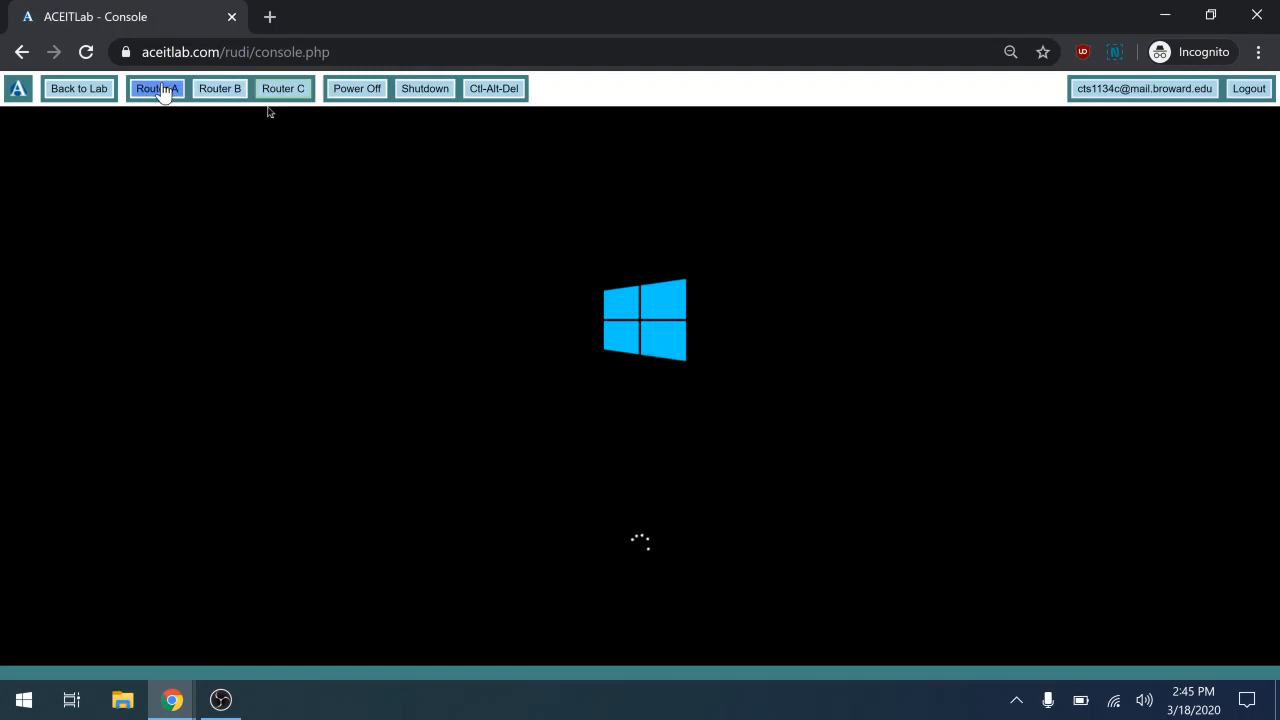
{"action": "left_click", "coordinate": [284, 88]}
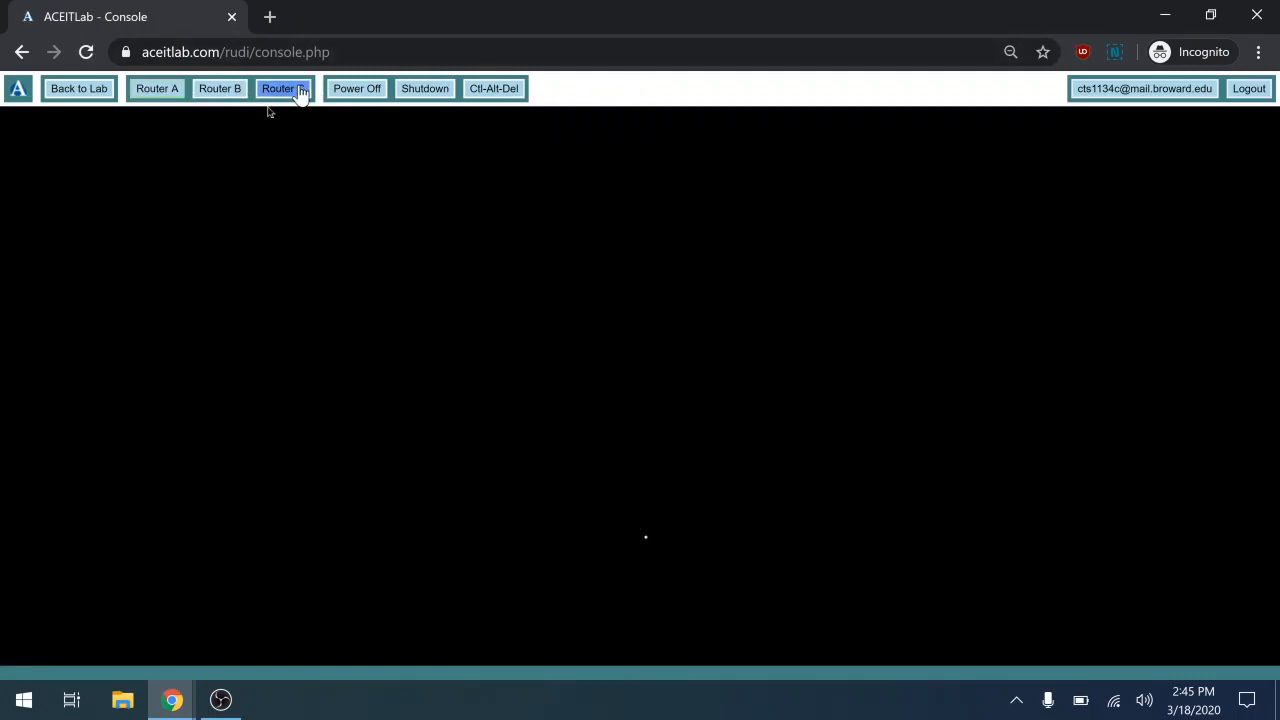
{"action": "left_click", "coordinate": [1258, 52]}
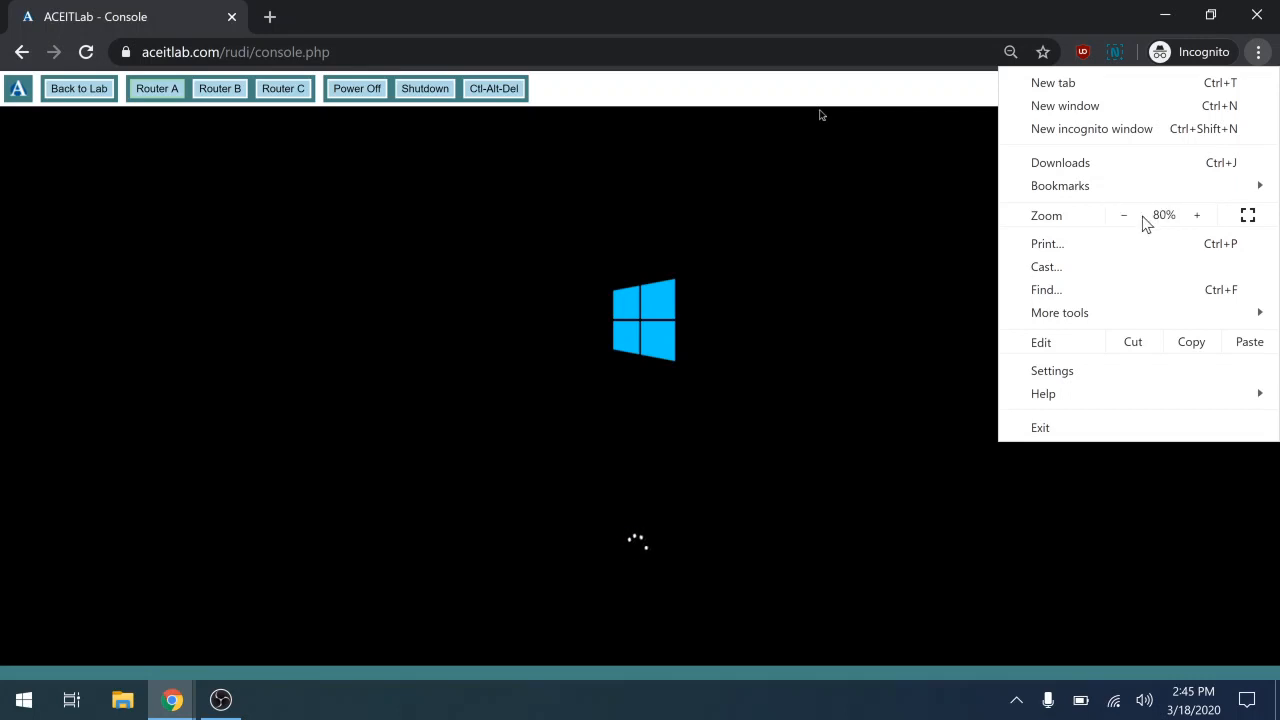
{"action": "mouse_move", "coordinate": [716, 130]}
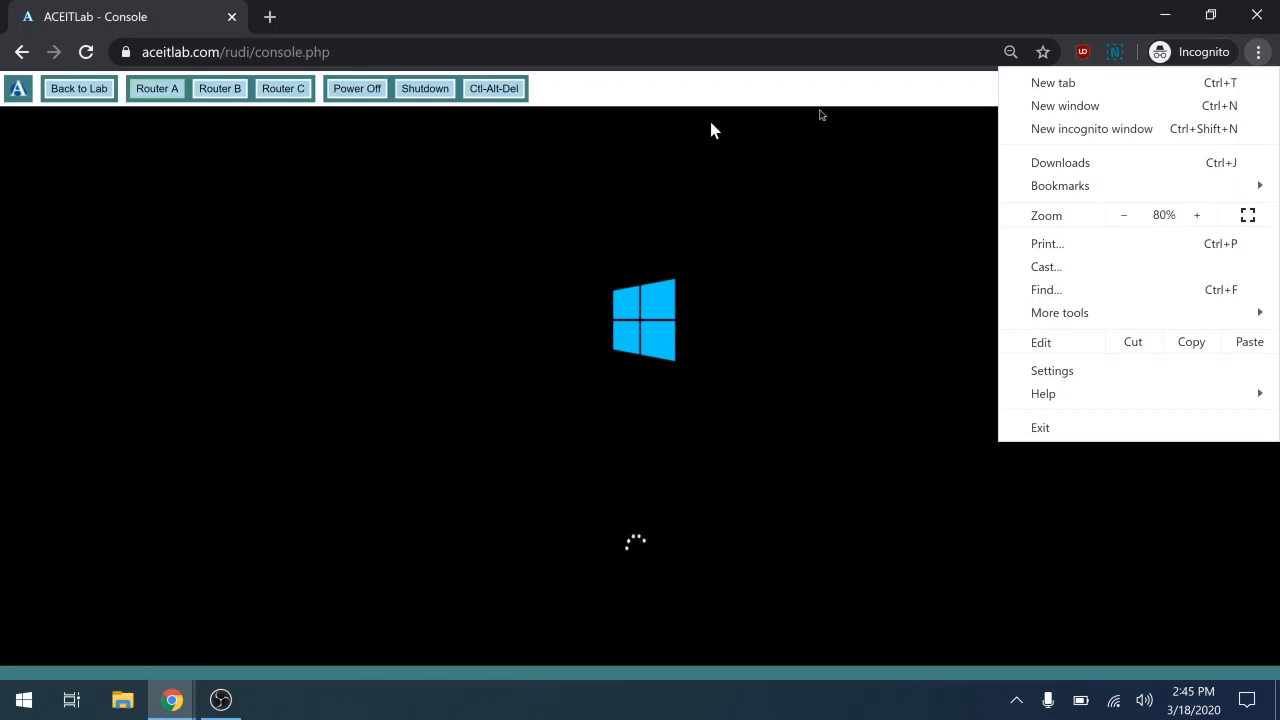
- Adjust Chrome's page zoom up and down until it reads 100%, then dismiss the menu
{"action": "left_click", "coordinate": [1196, 216]}
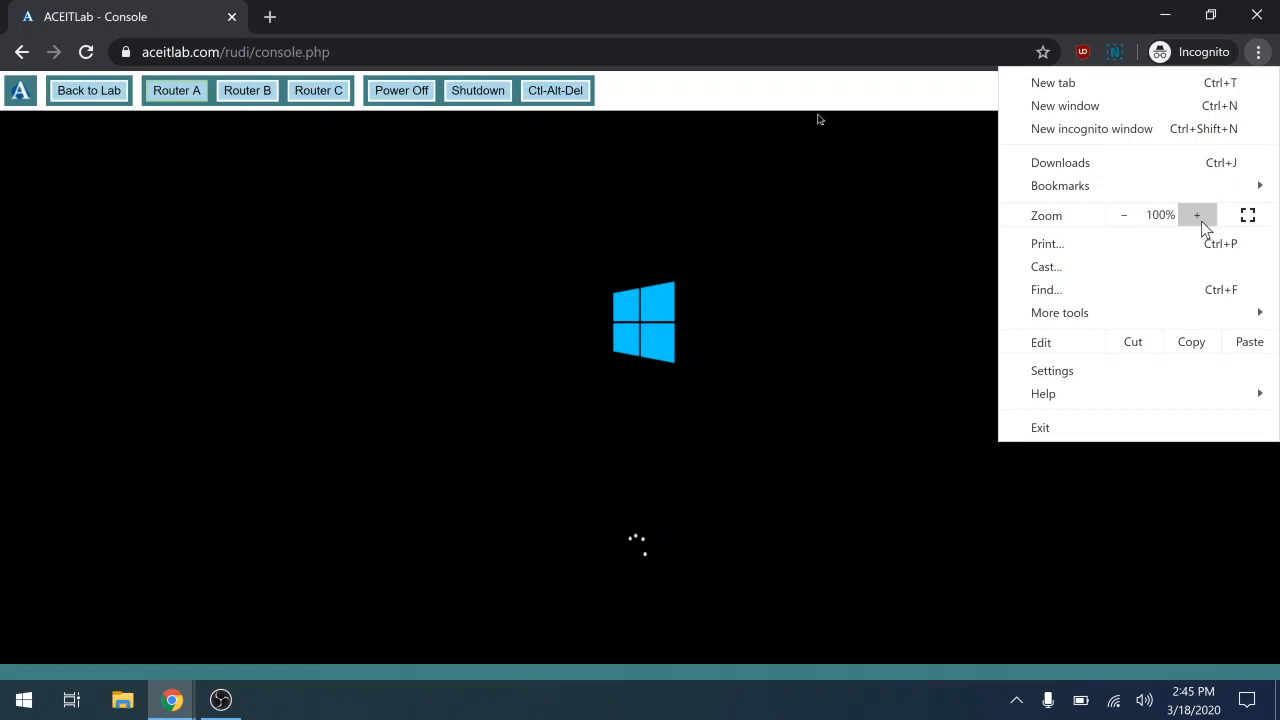
{"action": "left_click", "coordinate": [1196, 216]}
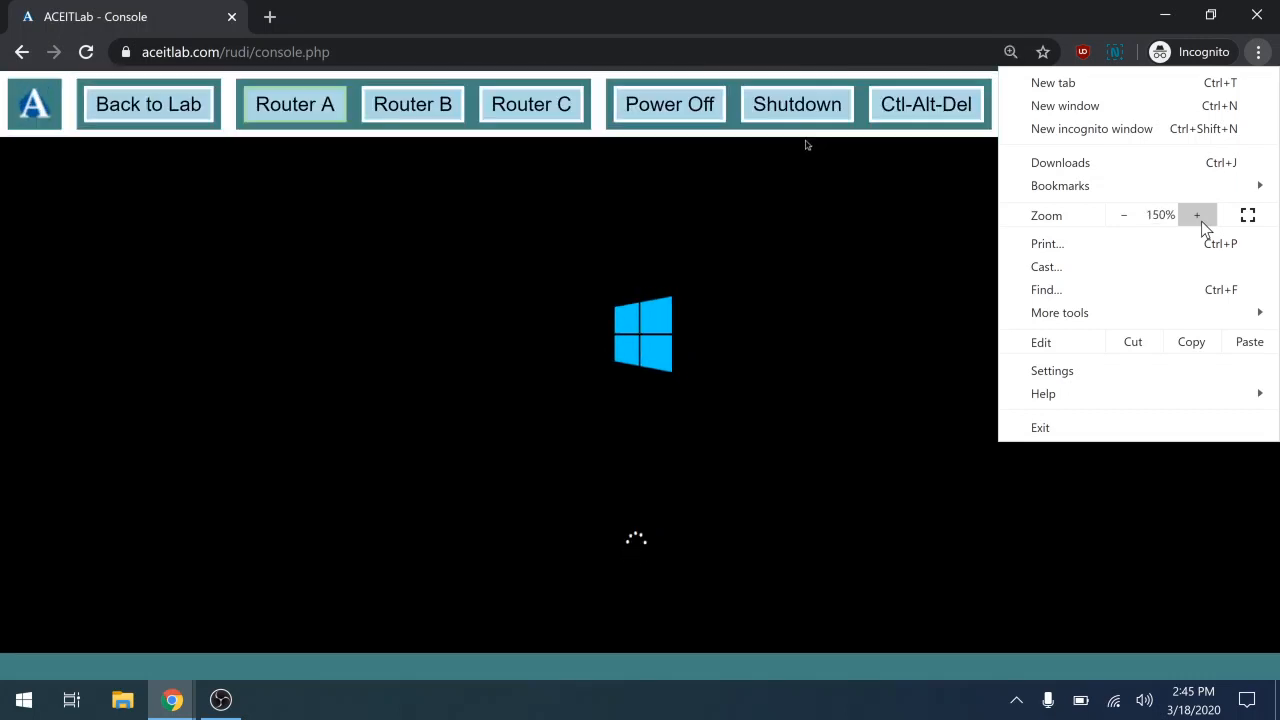
{"action": "left_click", "coordinate": [1124, 216]}
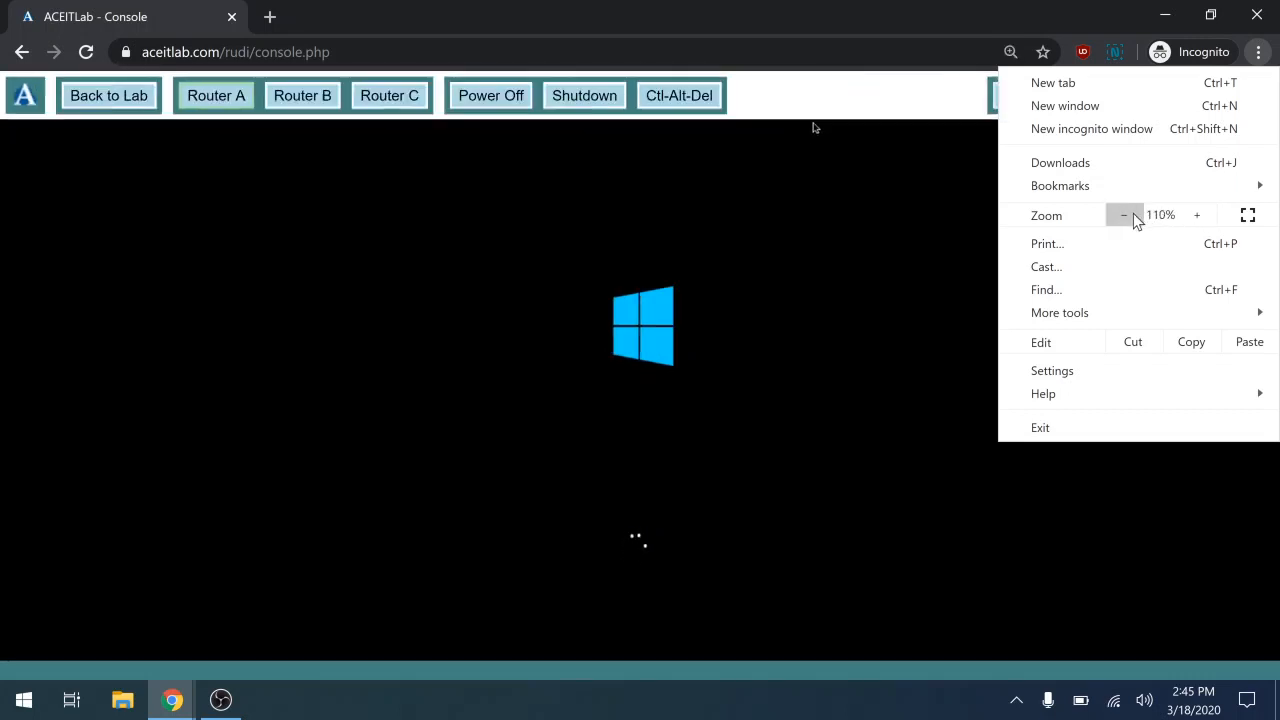
{"action": "left_click", "coordinate": [1124, 216]}
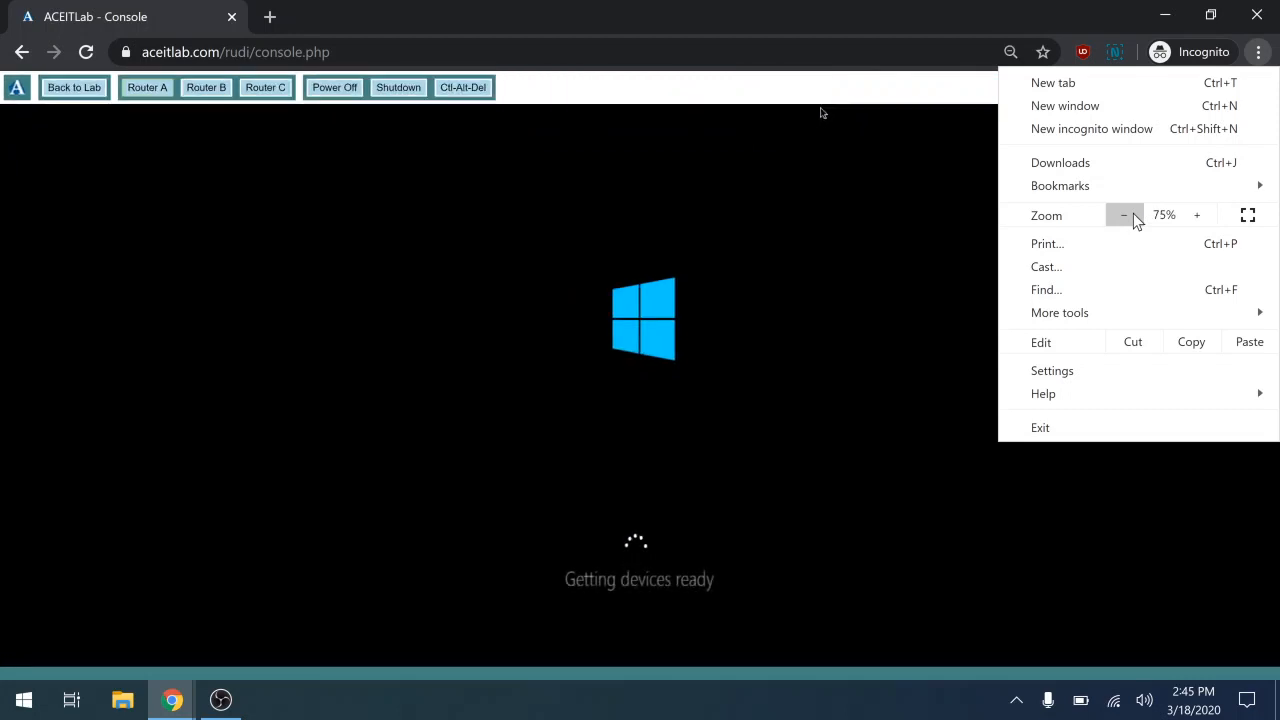
{"action": "left_click", "coordinate": [1196, 216]}
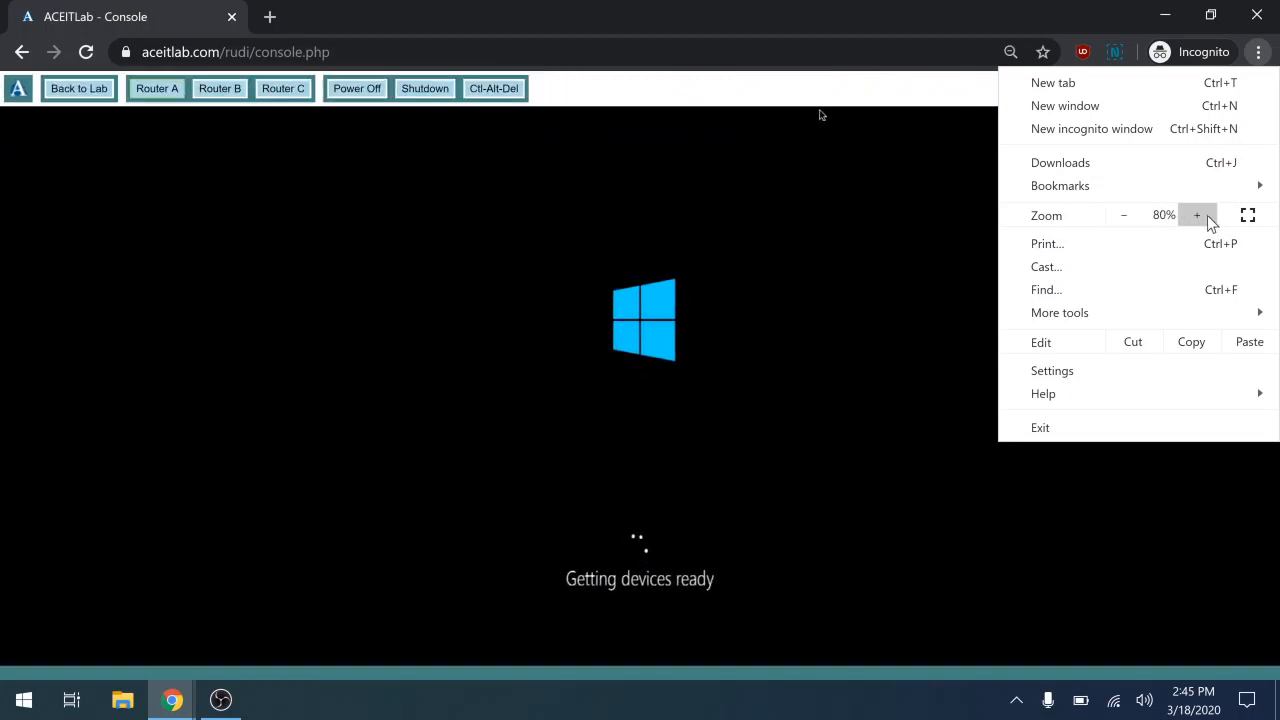
{"action": "left_click", "coordinate": [1196, 216]}
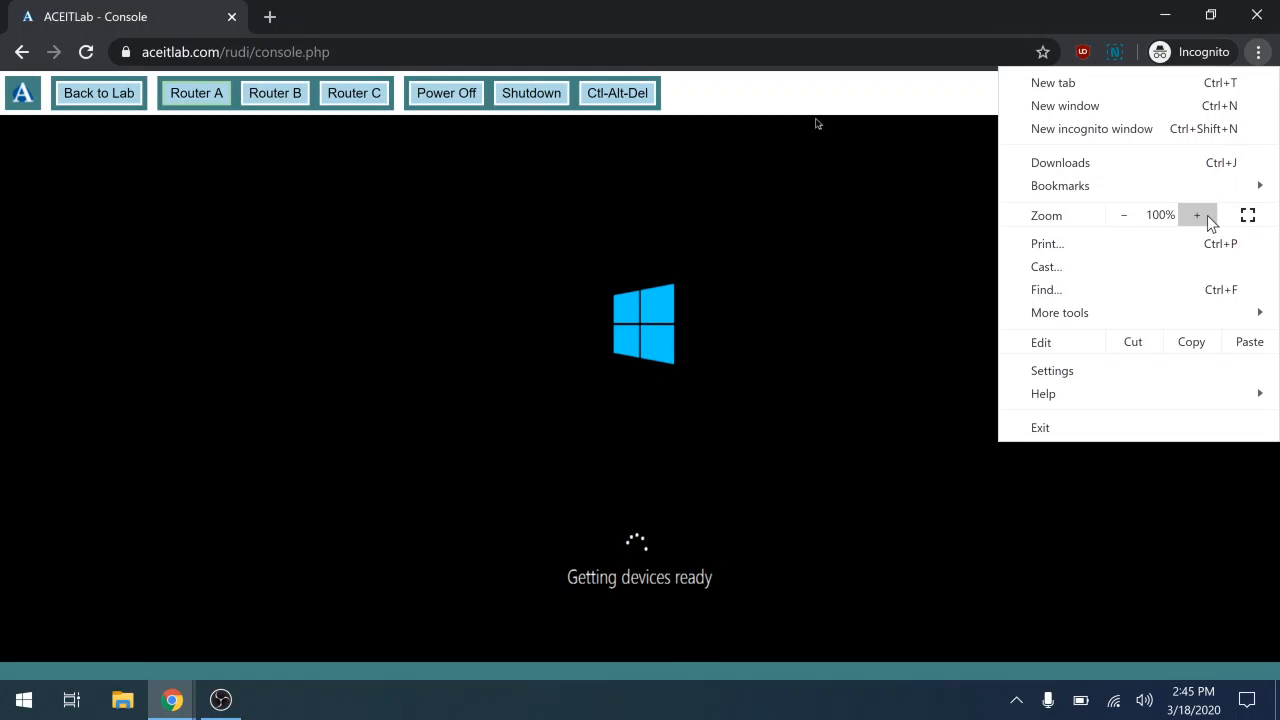
{"action": "left_click", "coordinate": [1124, 216]}
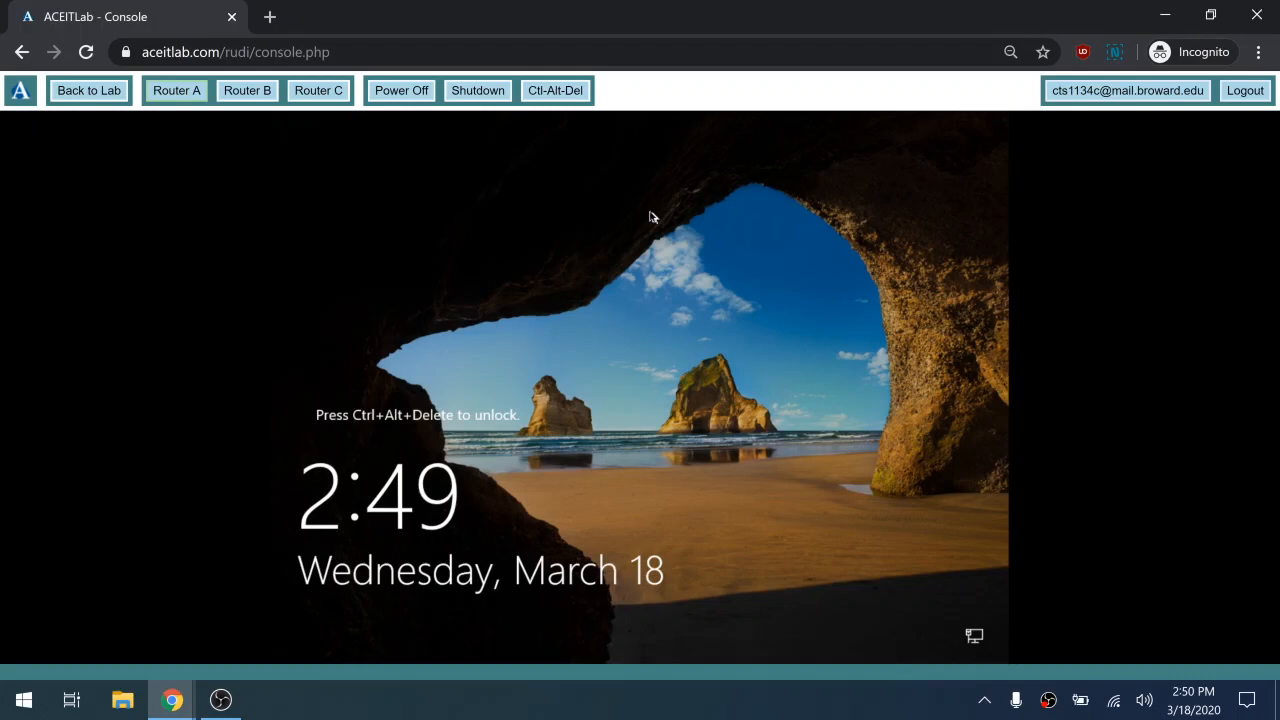
{"action": "left_click", "coordinate": [248, 90]}
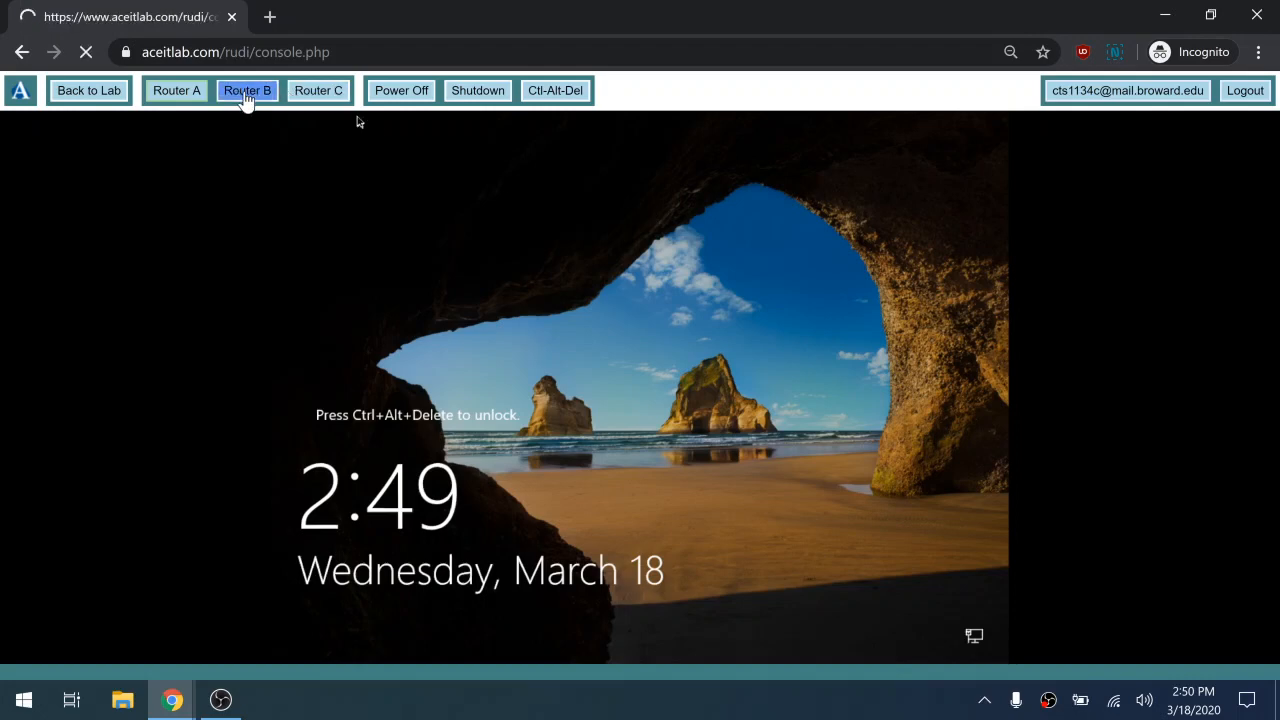
{"action": "left_click", "coordinate": [318, 90]}
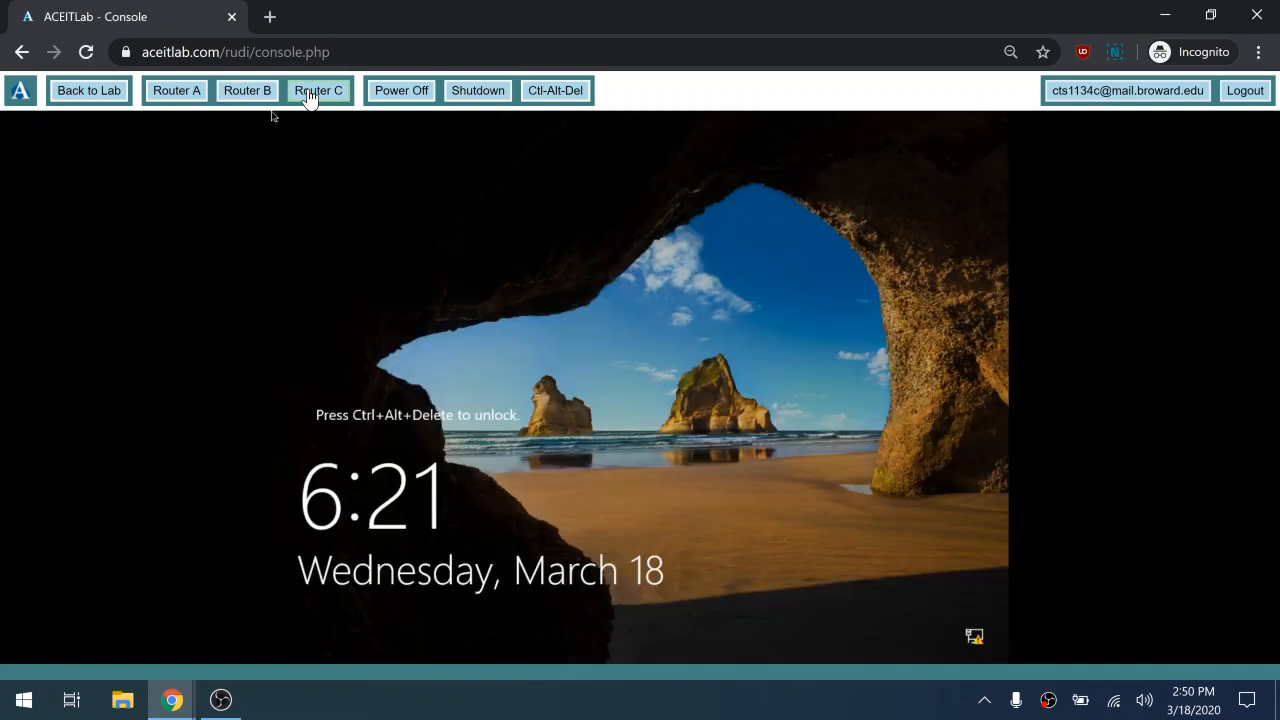
{"action": "left_click", "coordinate": [176, 90]}
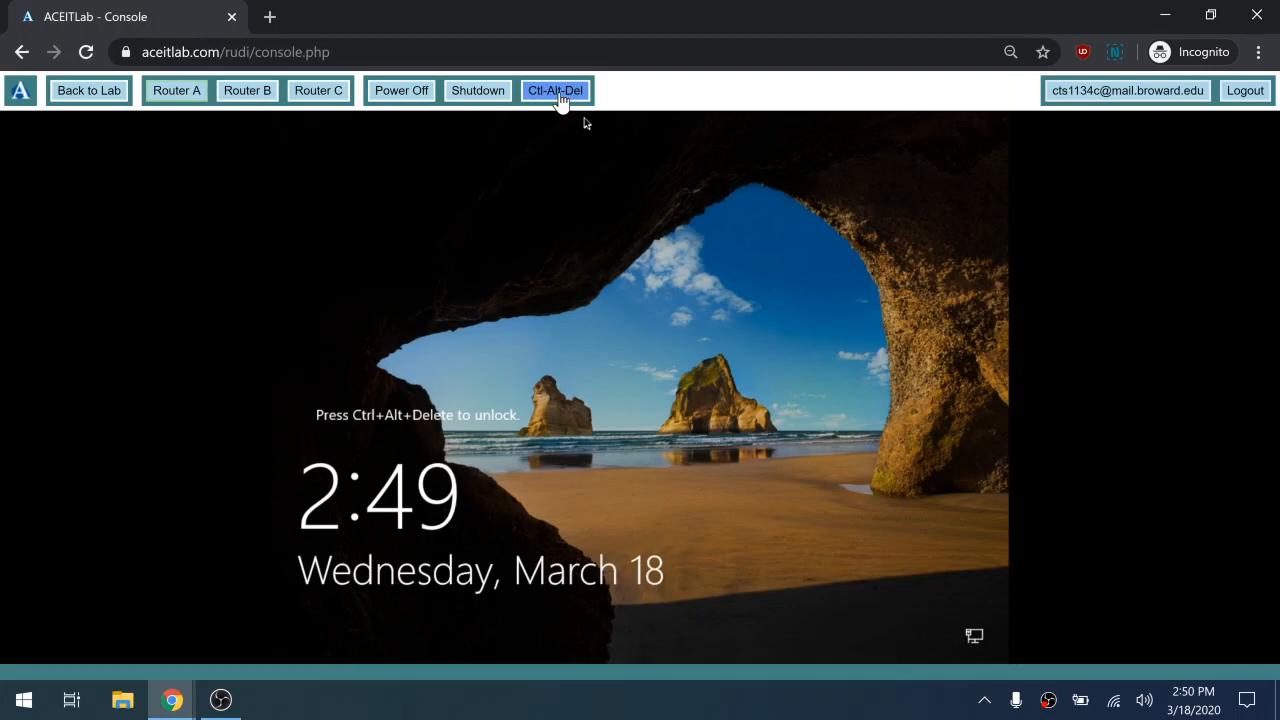
- Unlock Router A and sign in as Administrator with the password to reach the desktop
{"action": "left_click", "coordinate": [556, 90]}
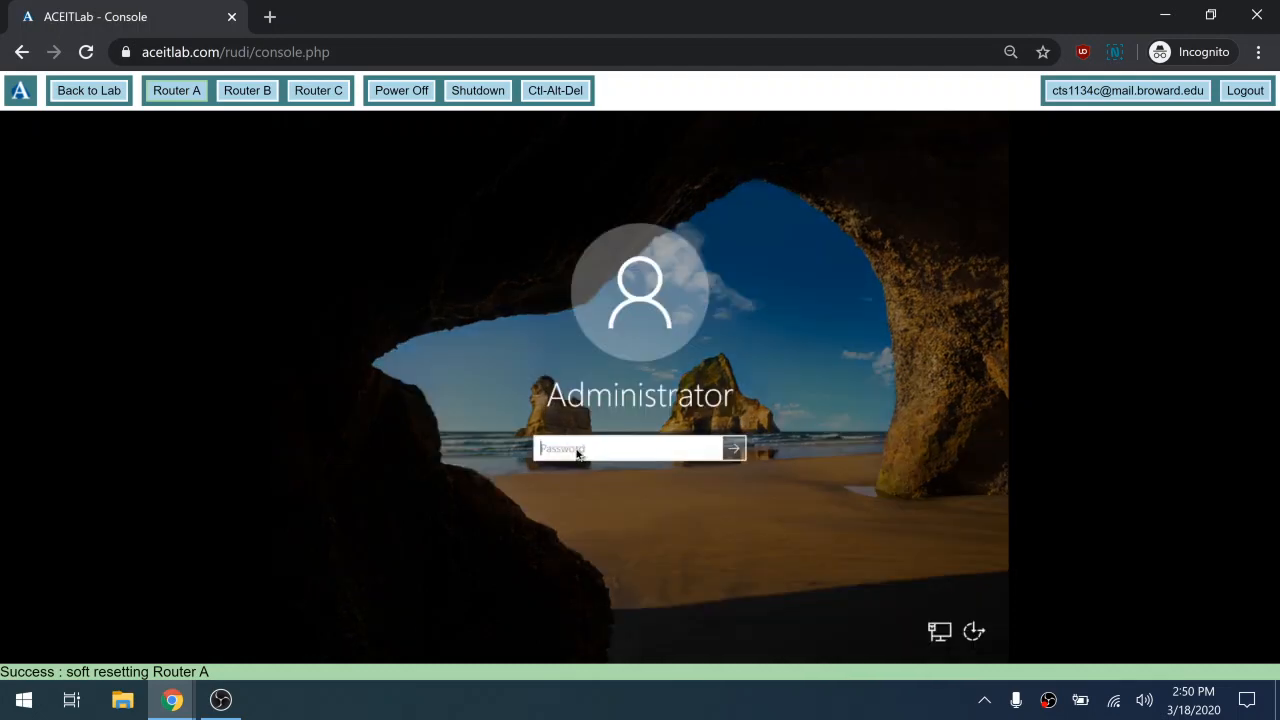
{"action": "type", "text": "••"}
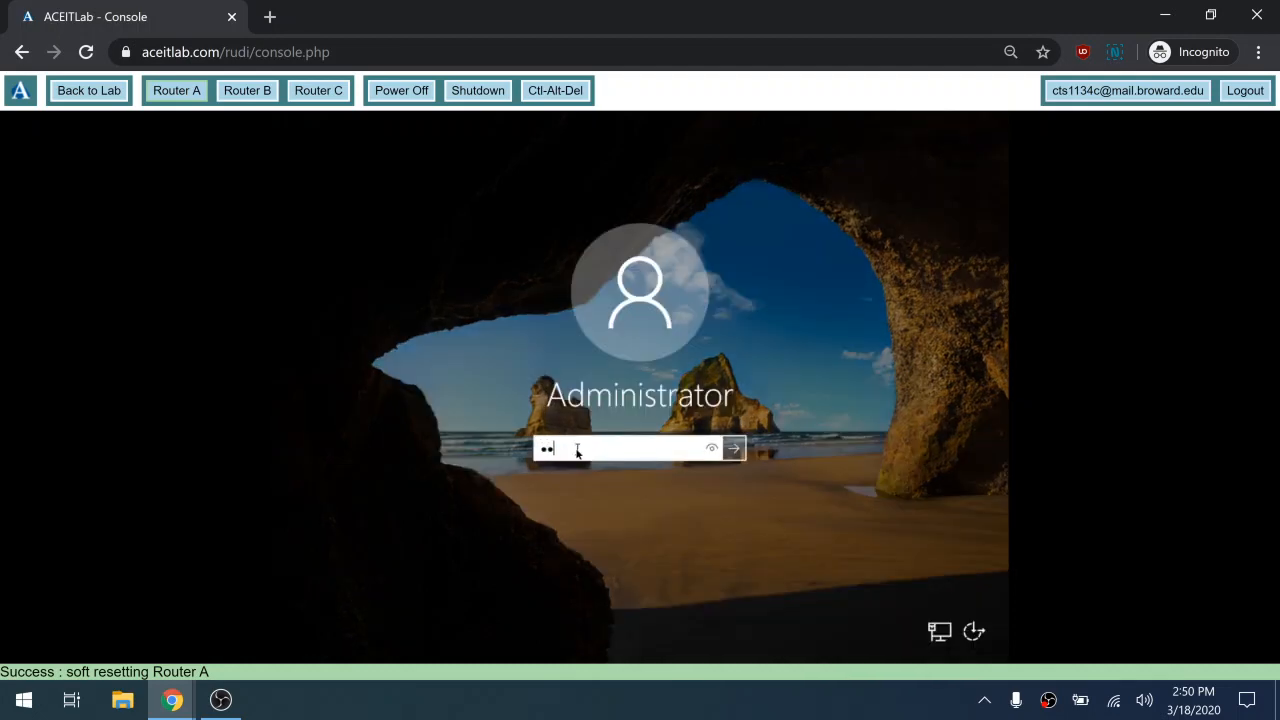
{"action": "type", "text": "password"}
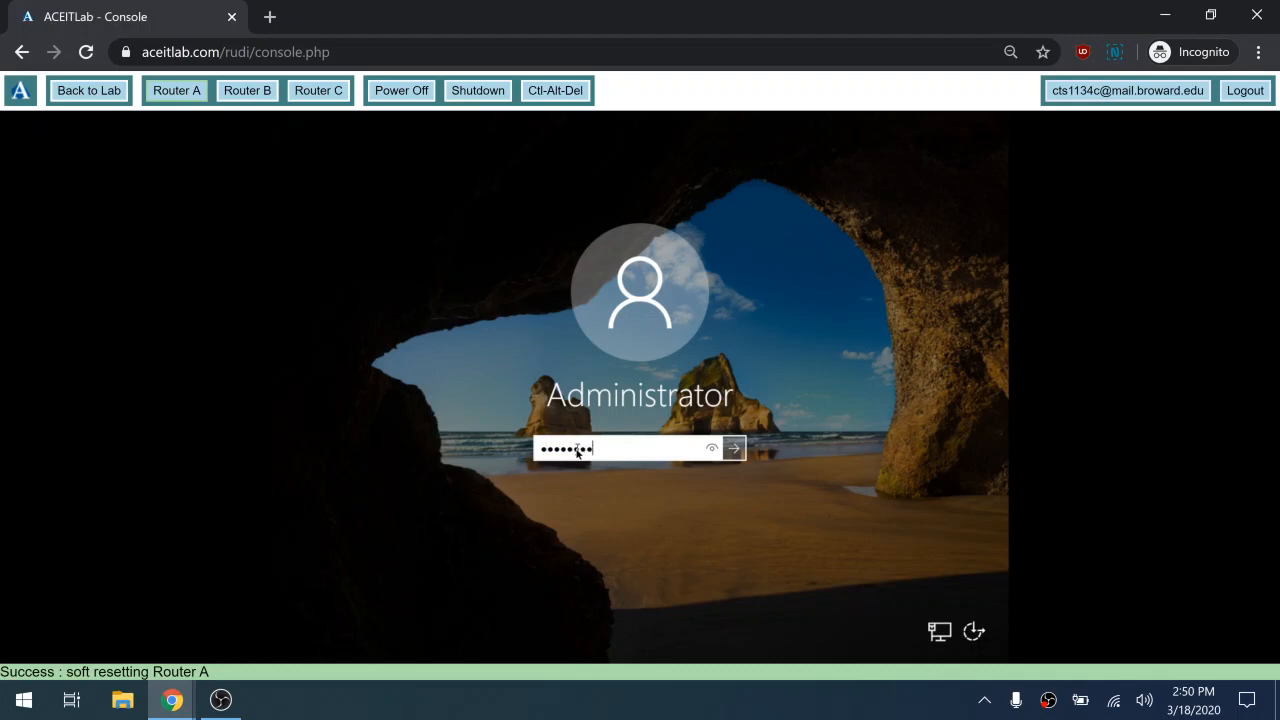
{"action": "left_click", "coordinate": [712, 448]}
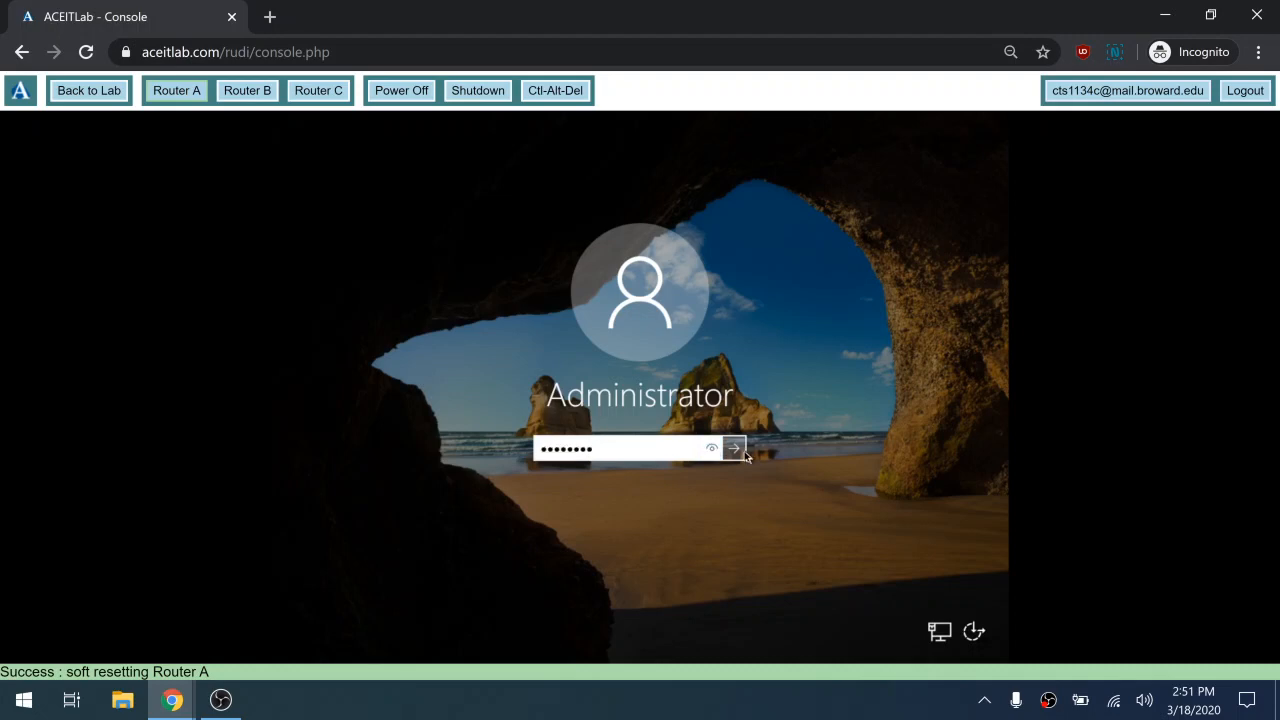
{"action": "left_click", "coordinate": [732, 448]}
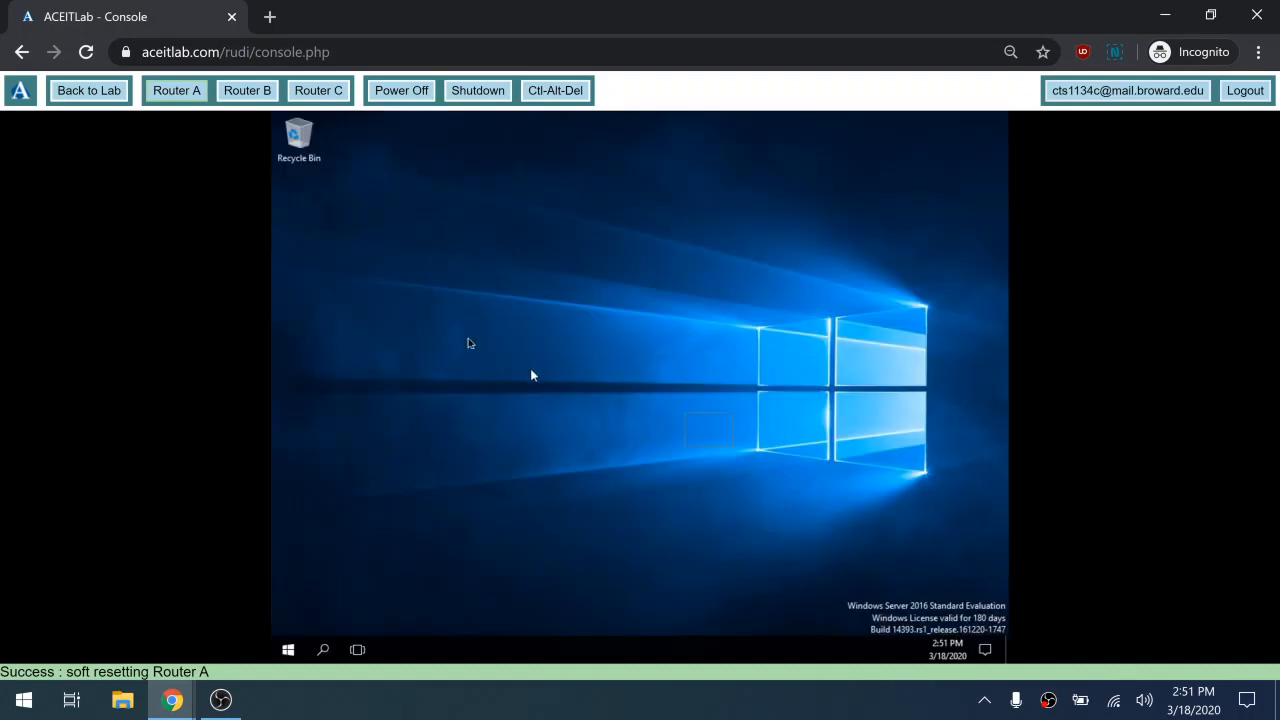
- Log out of the ACEITLab site from the console page
{"action": "left_click", "coordinate": [318, 90]}
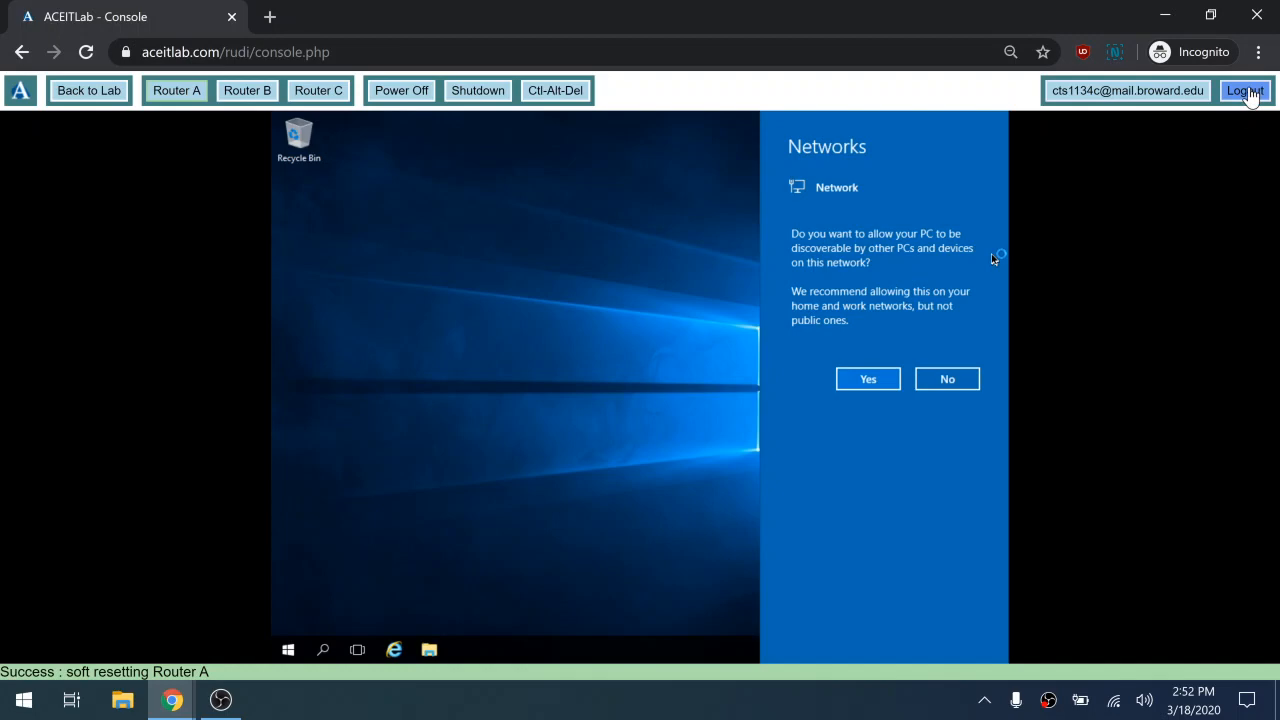
{"action": "left_click", "coordinate": [1244, 90]}
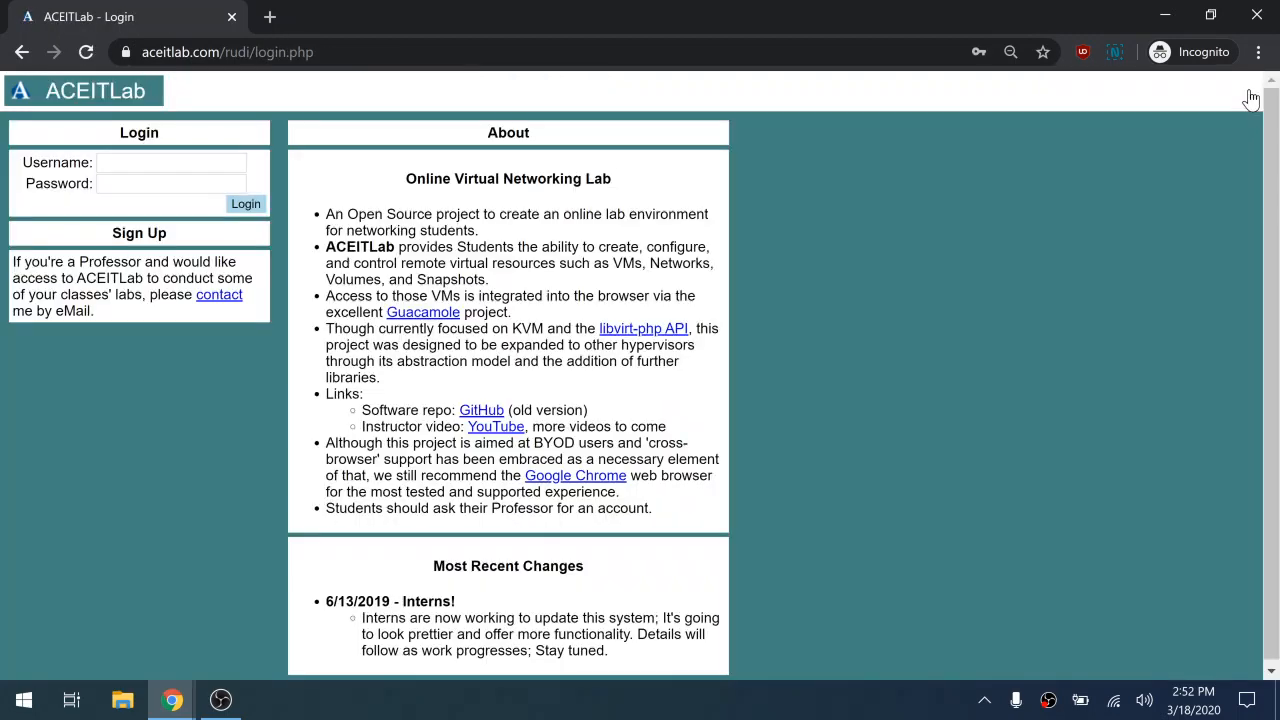
- Log back in to ACEITLab with the cts@mail account e-mail and password
{"action": "left_click", "coordinate": [172, 162]}
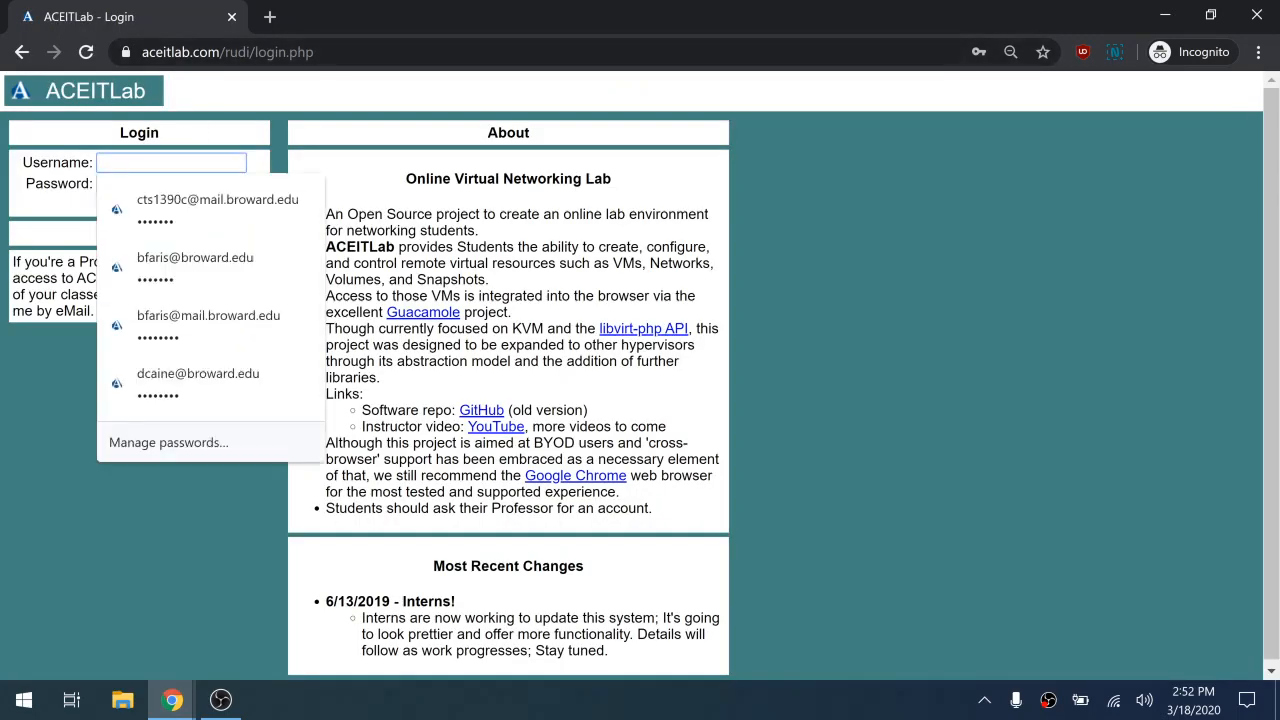
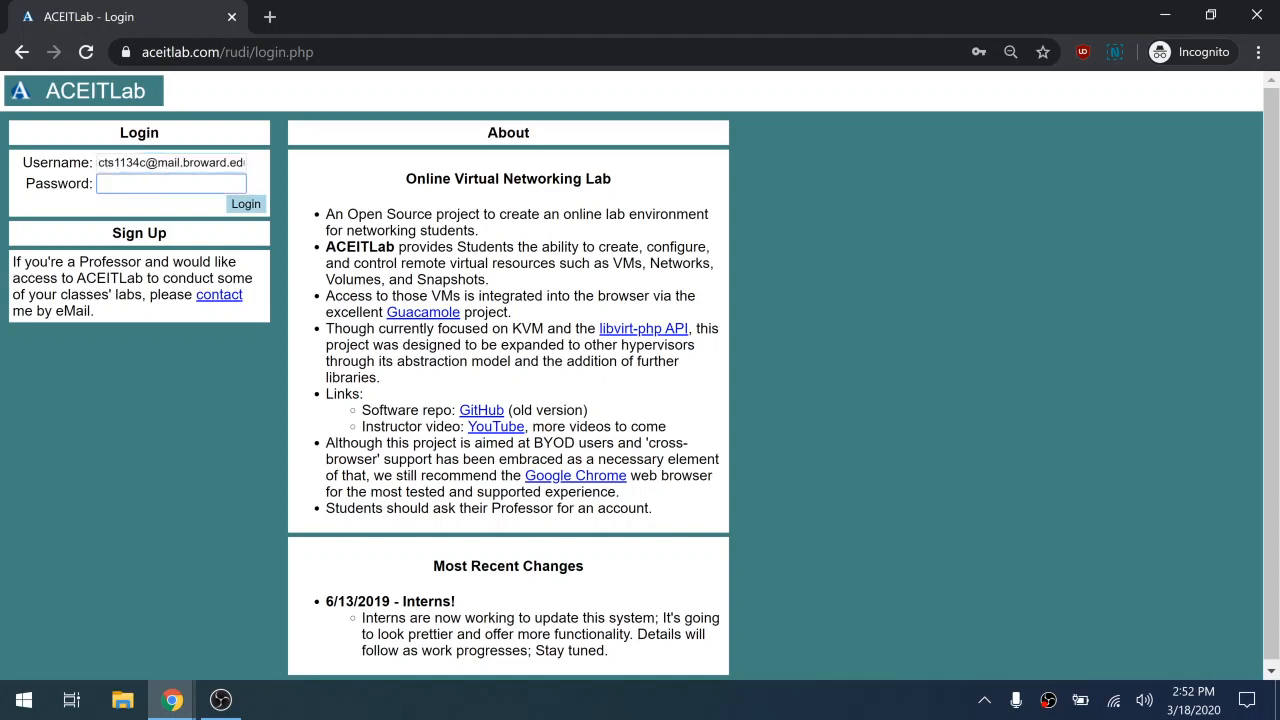
{"action": "type", "text": "password"}
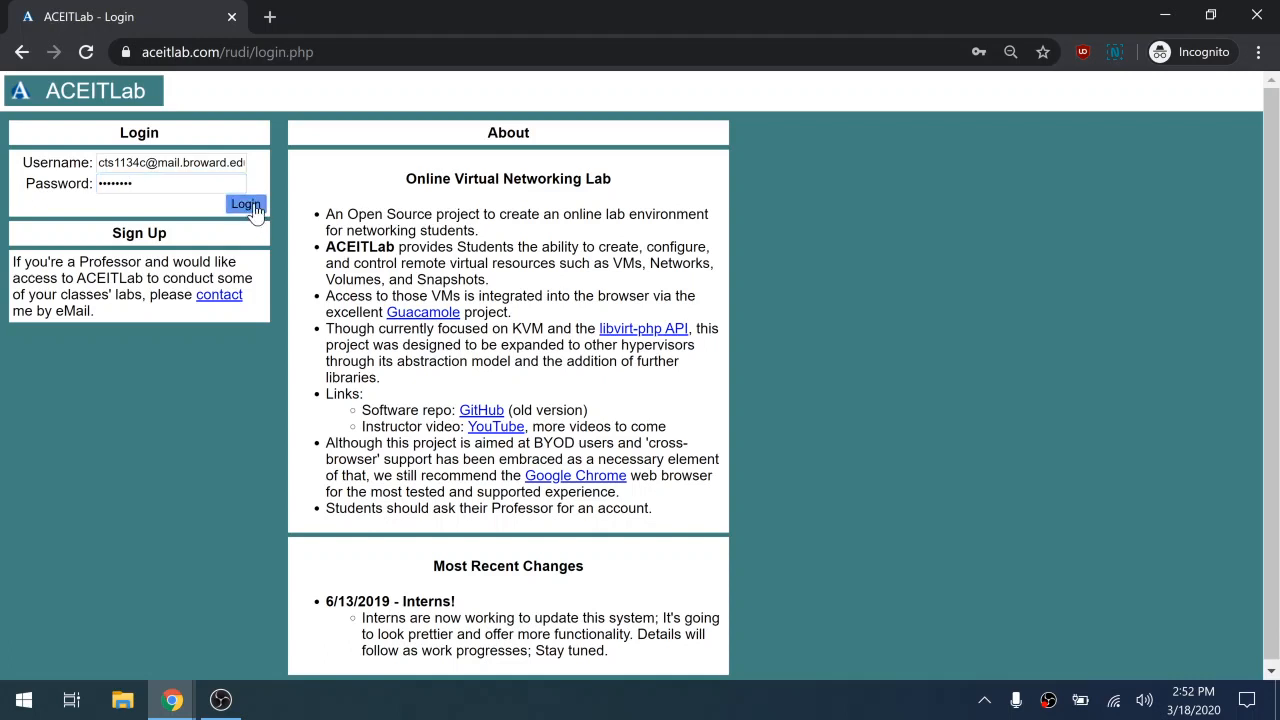
{"action": "left_click", "coordinate": [246, 204]}
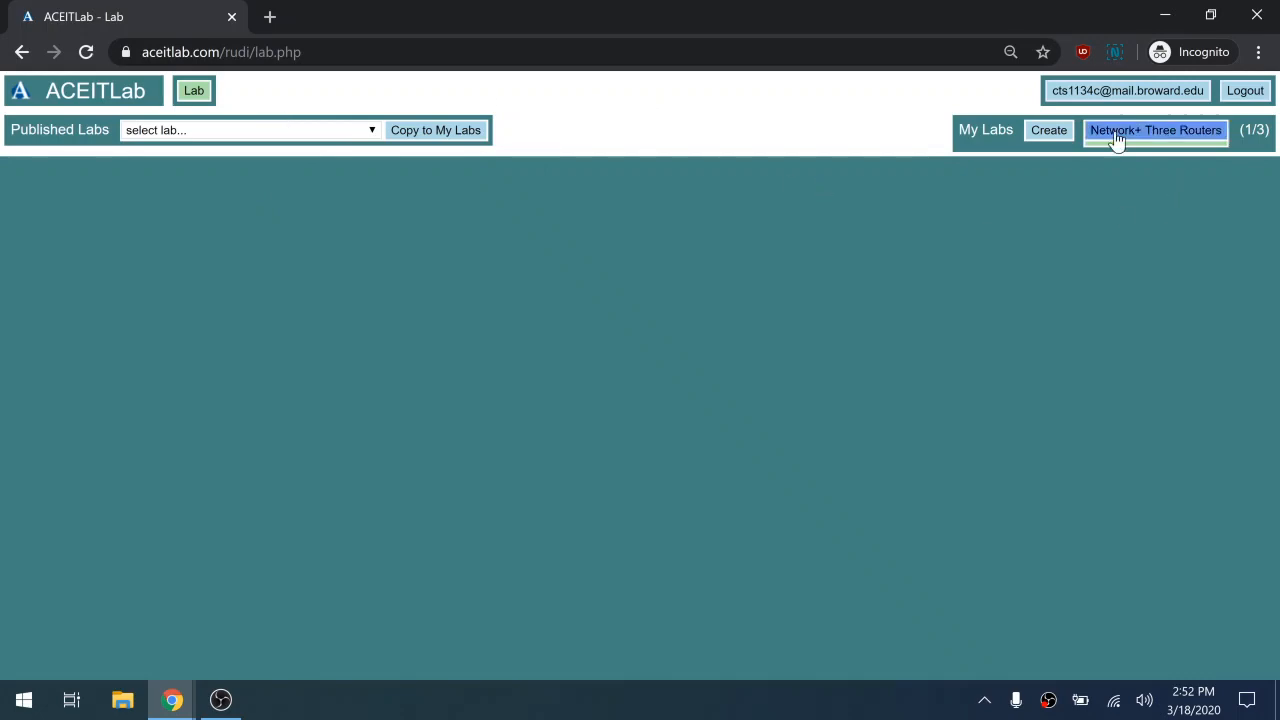
- Load the Network+ Three Routers lab and bring up Router A's console desktop
{"action": "left_click", "coordinate": [1156, 130]}
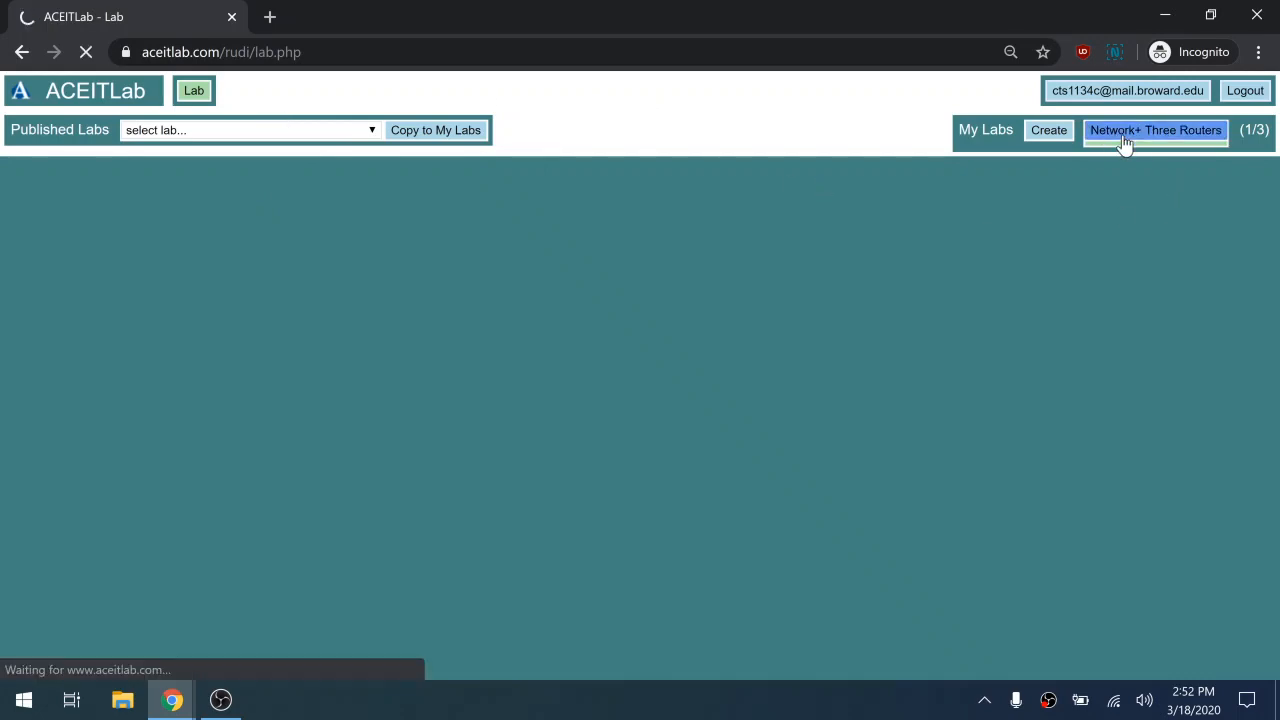
{"action": "left_click", "coordinate": [1156, 130]}
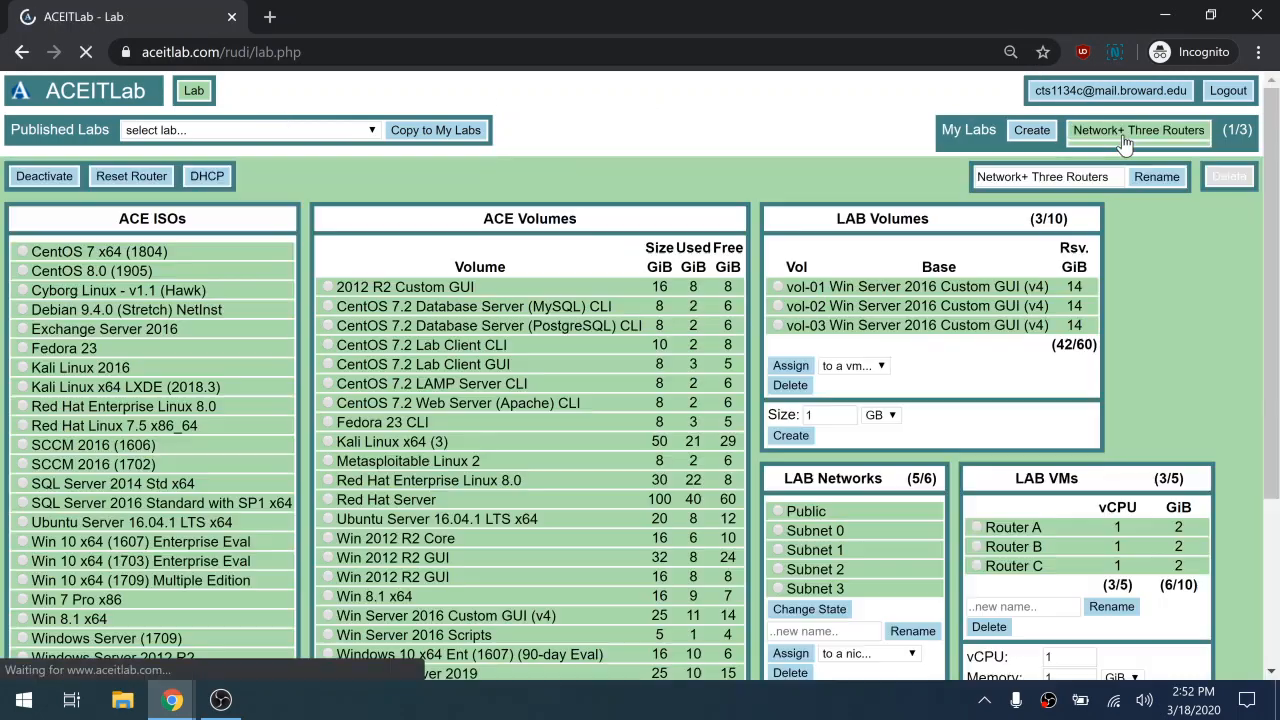
{"action": "scroll", "scroll_direction": "down", "scroll_amount": 3}
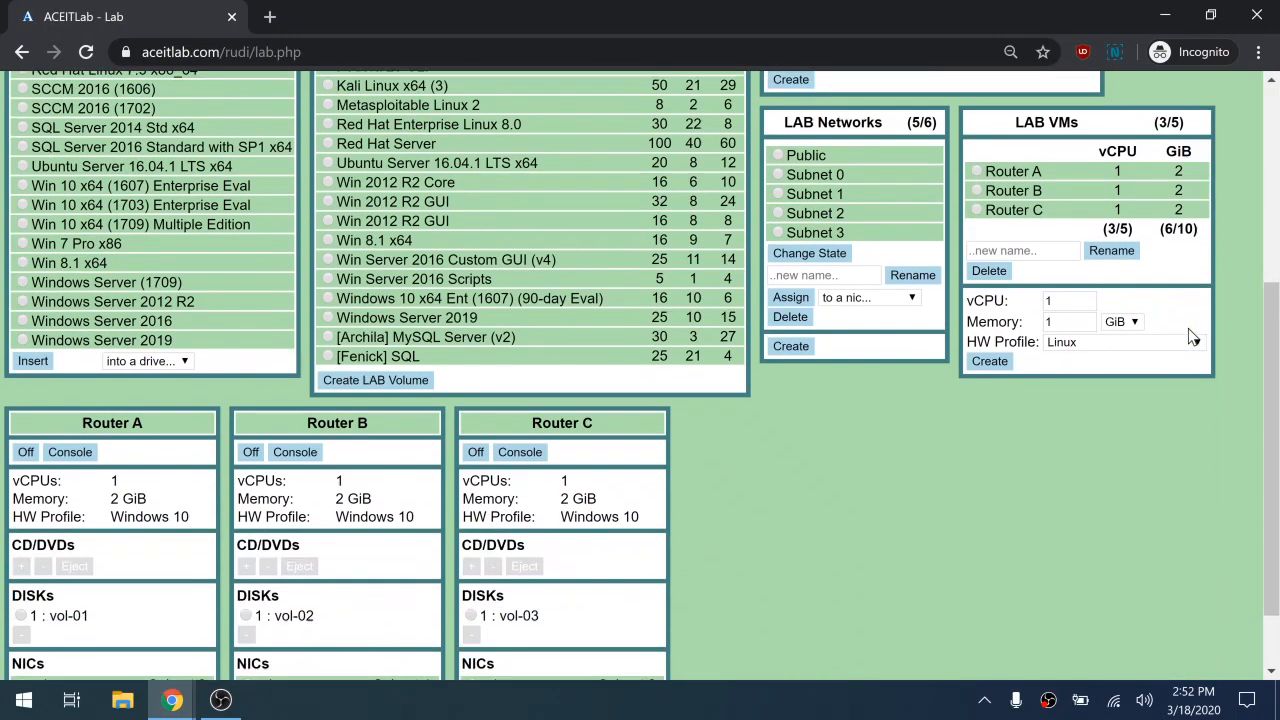
{"action": "scroll", "scroll_direction": "down", "scroll_amount": 3}
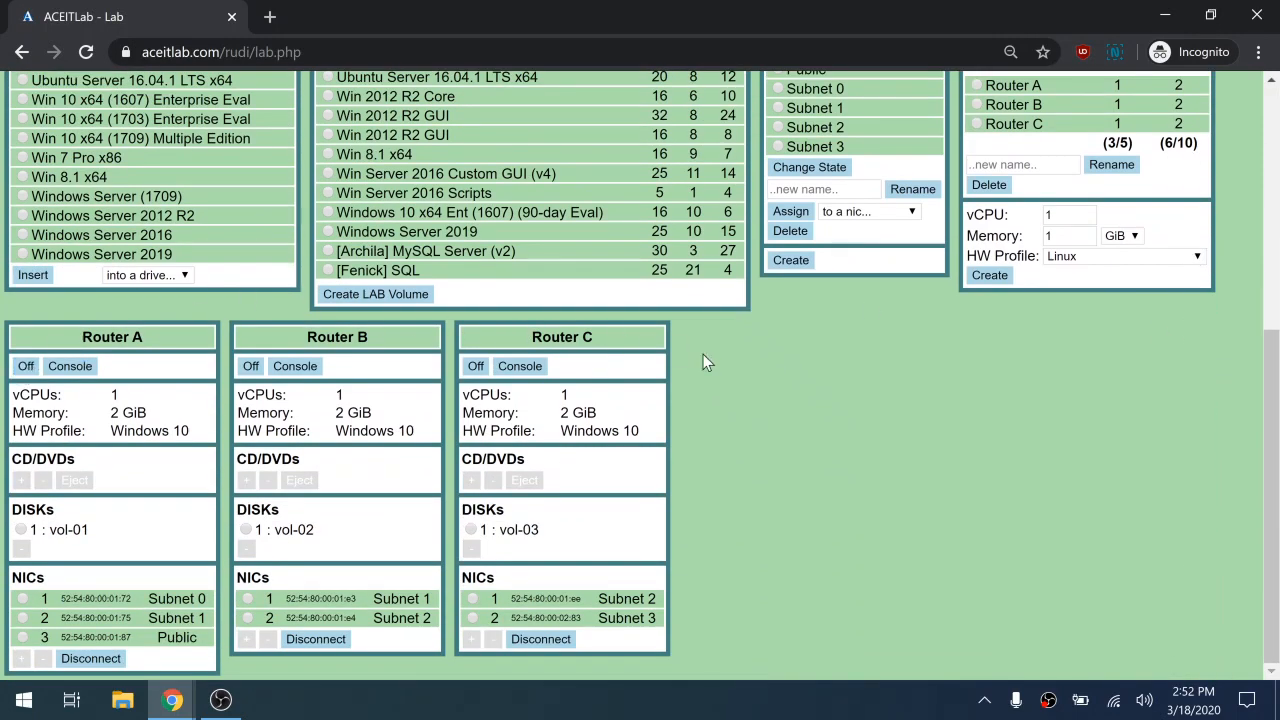
{"action": "mouse_move", "coordinate": [70, 366]}
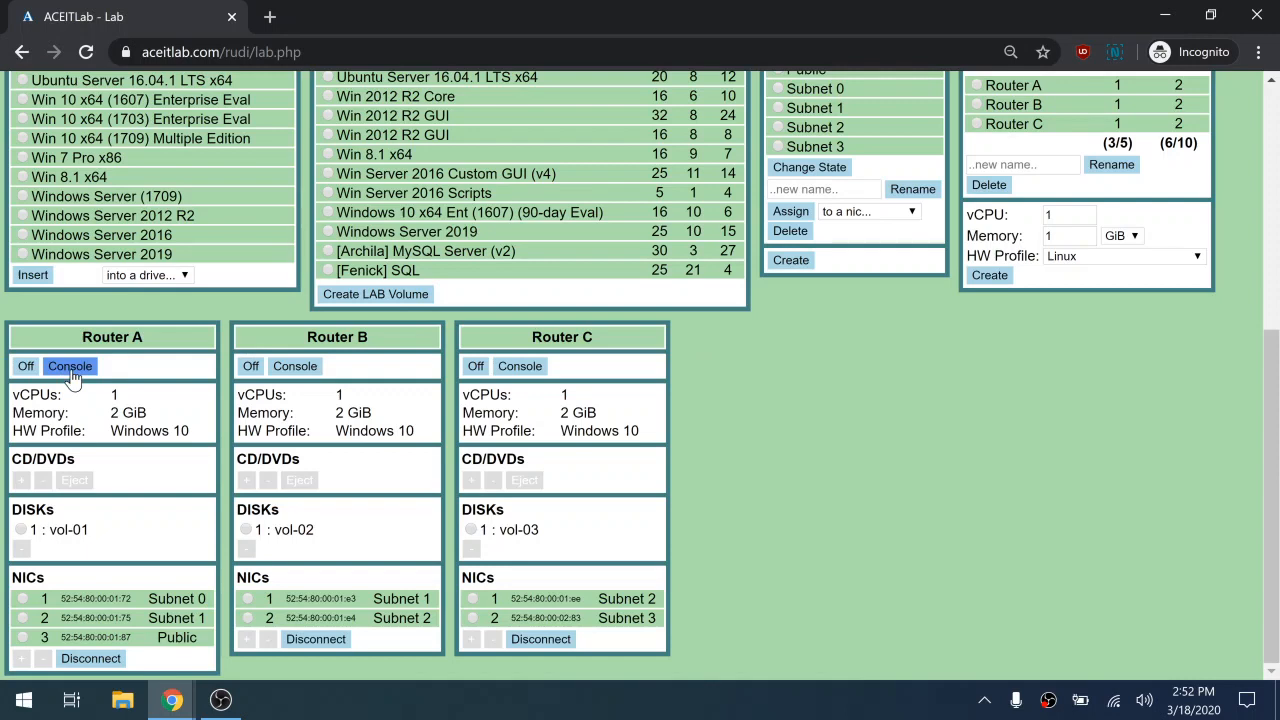
{"action": "left_click", "coordinate": [70, 366]}
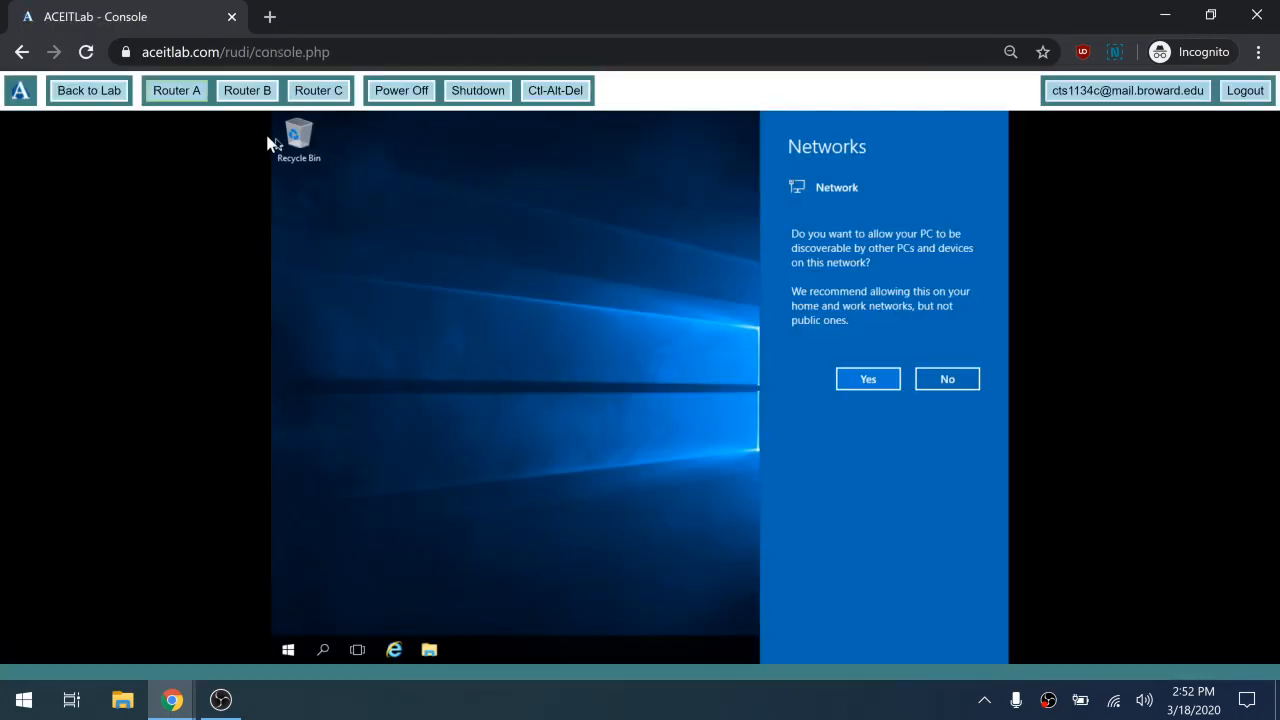
{"action": "mouse_move", "coordinate": [506, 144]}
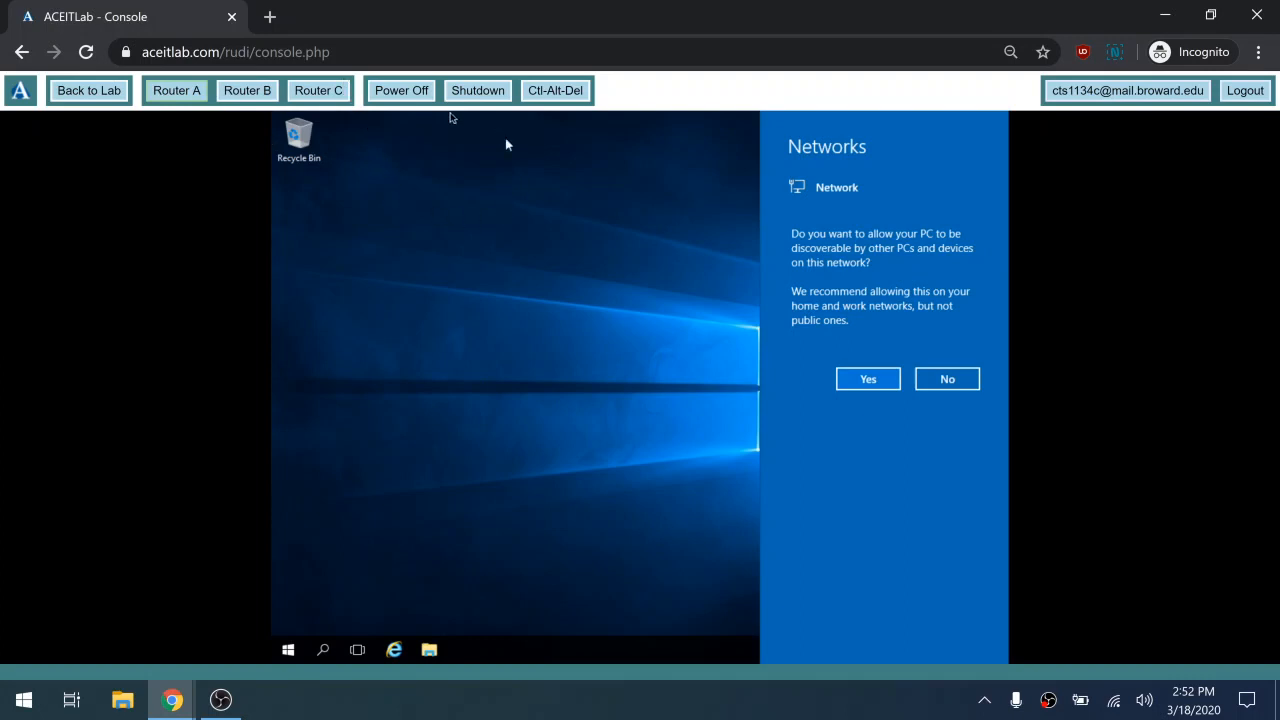
{"action": "mouse_move", "coordinate": [400, 90]}
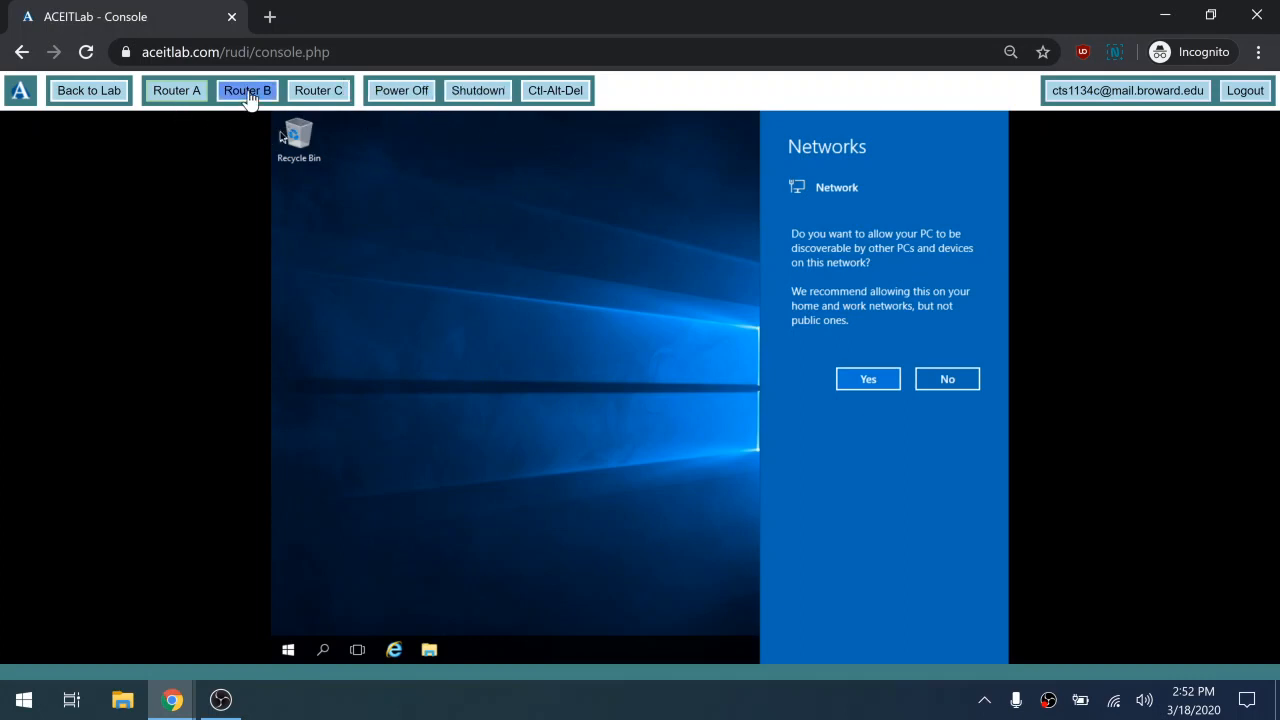
{"action": "mouse_move", "coordinate": [440, 96]}
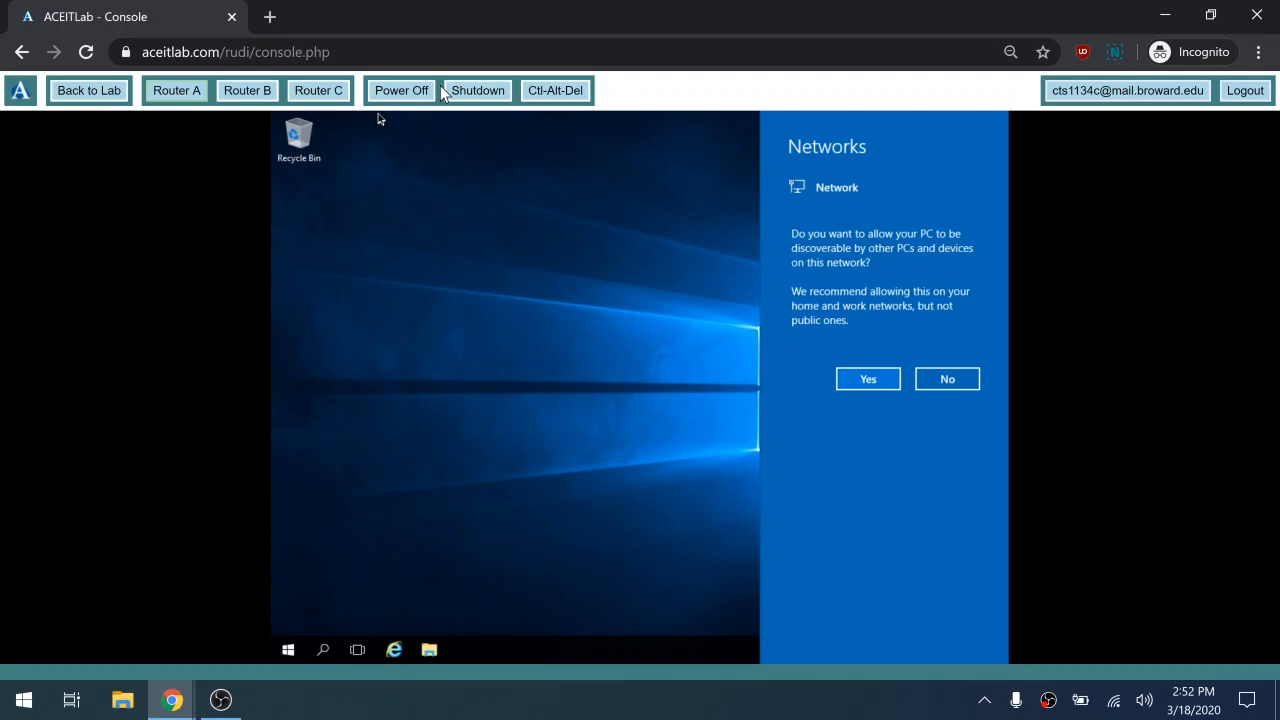
{"action": "mouse_move", "coordinate": [1204, 66]}
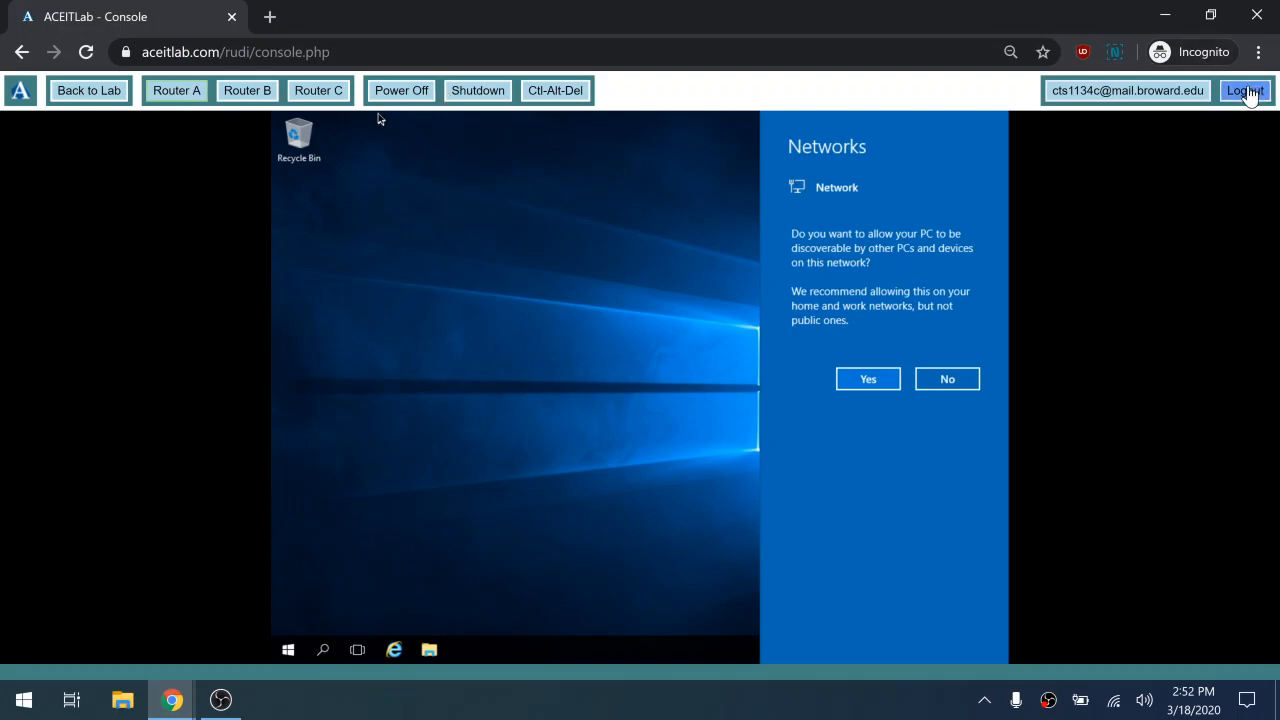
- Log out of ACEITLab via the top-right Logout button, returning to the login page
{"action": "left_click", "coordinate": [1244, 90]}
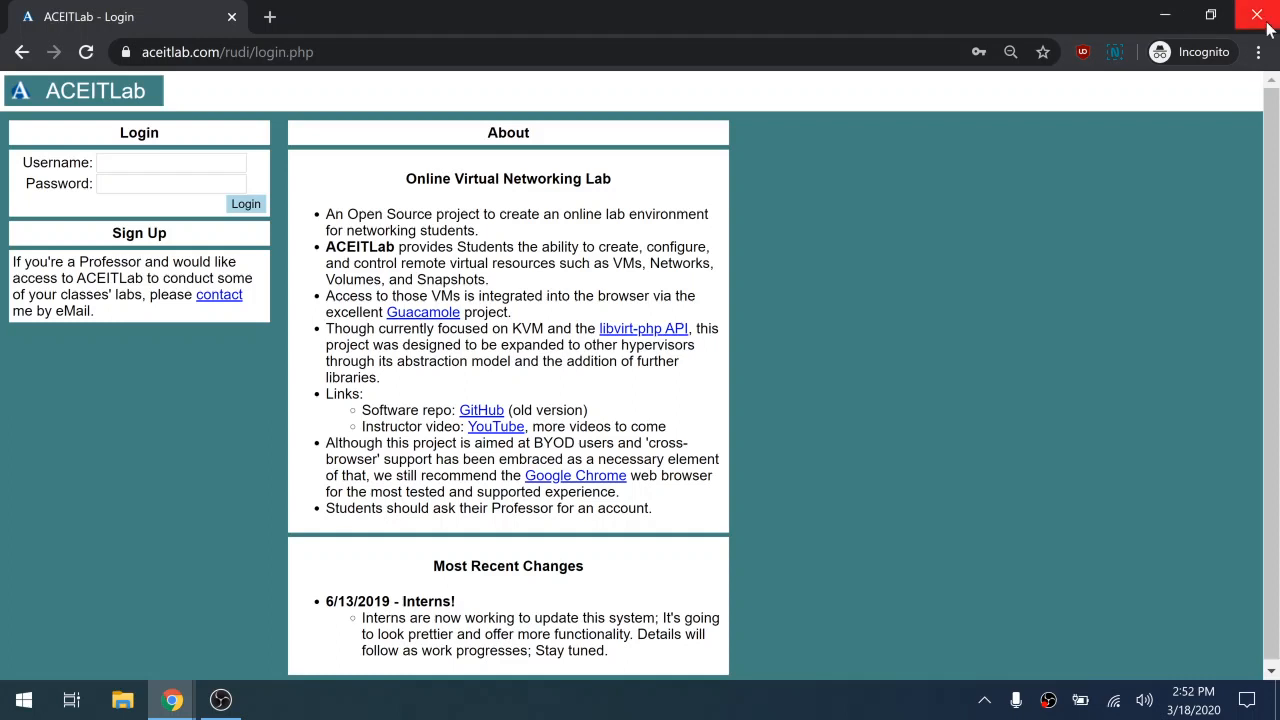